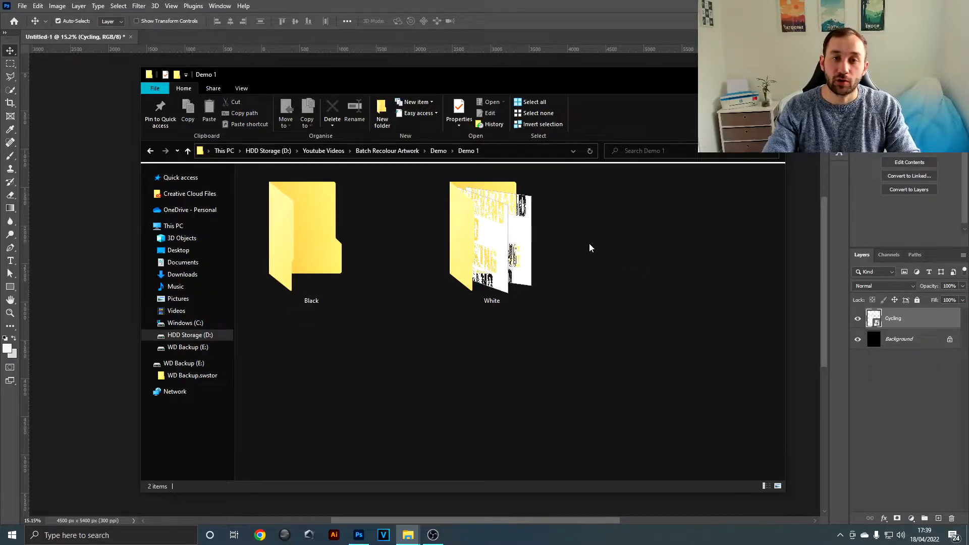
Open Demo 1's White folder to view the Baking, Cycling, Fishing, Gaming and Hiking designs
double_click(491, 238)
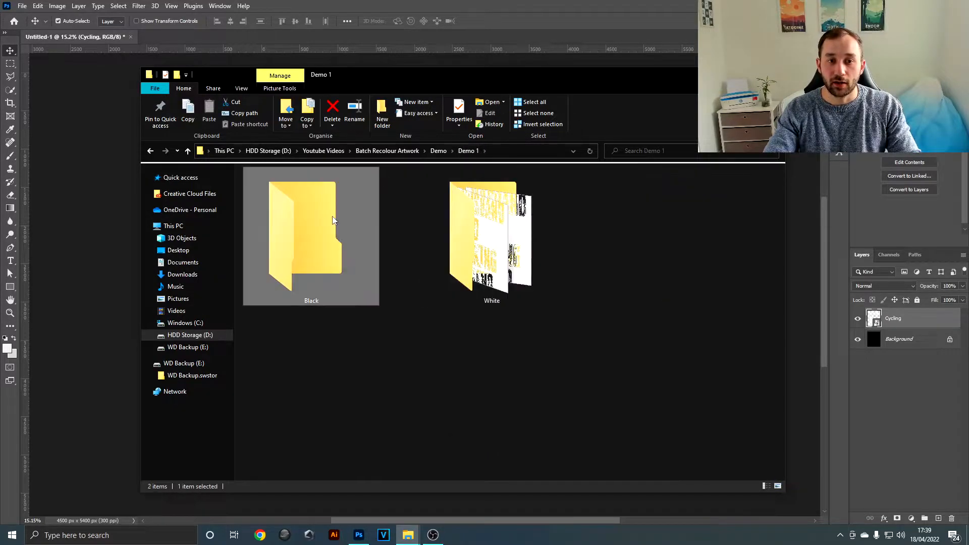
double_click(311, 235)
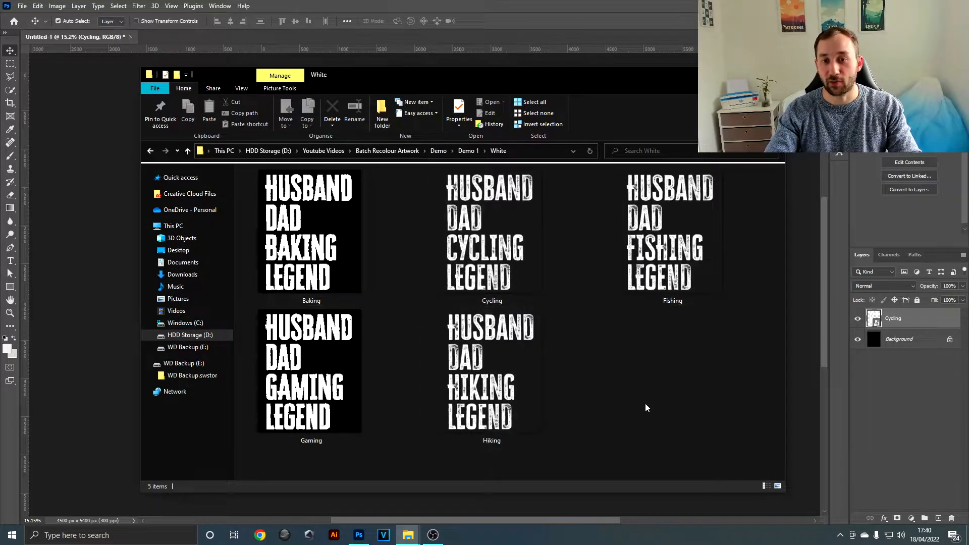
mouse_move(622, 337)
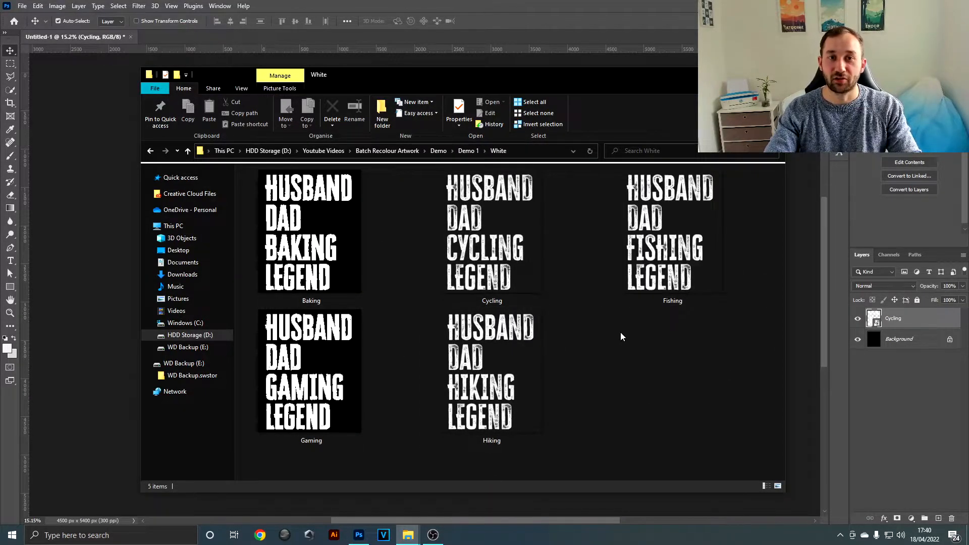
mouse_move(607, 339)
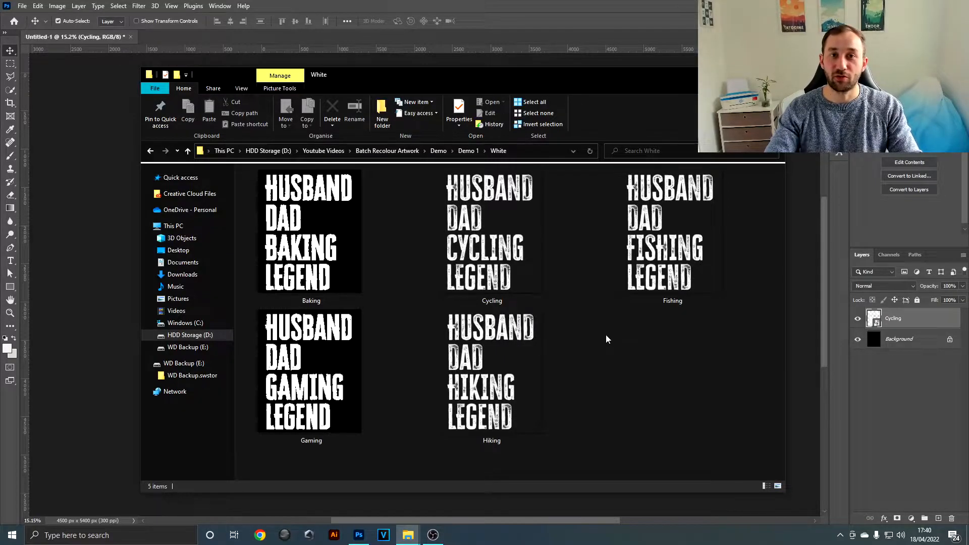
mouse_move(613, 329)
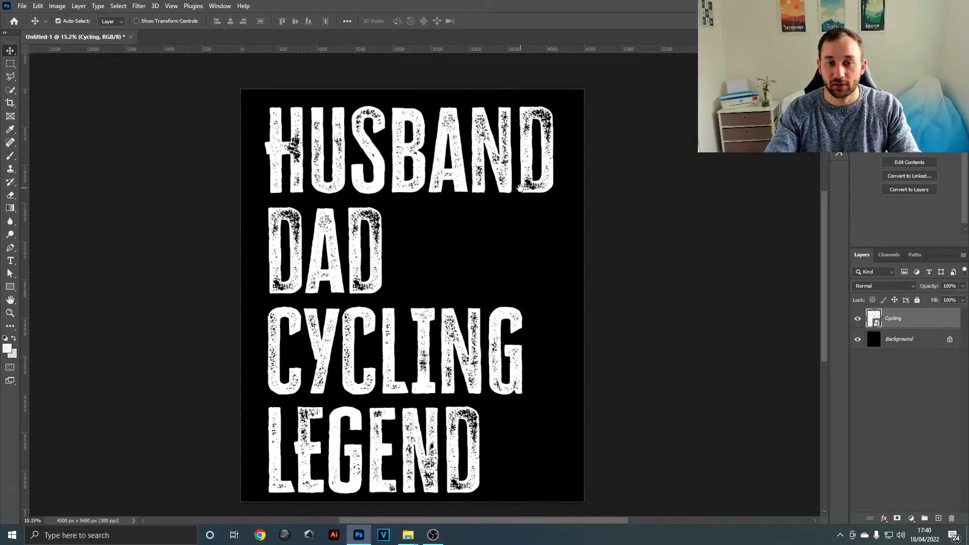
Show the Actions panel from the Window menu beside the Cycling design
click(857, 338)
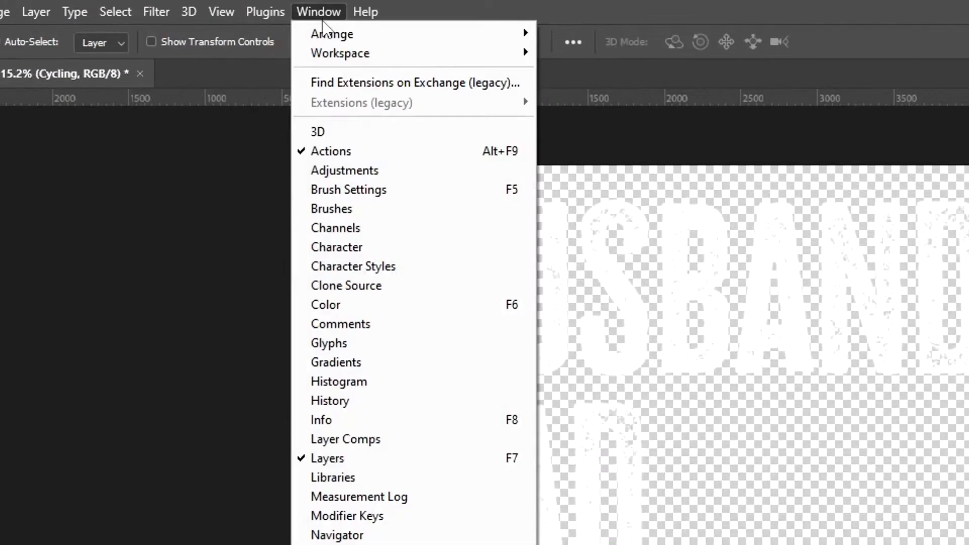
mouse_move(357, 151)
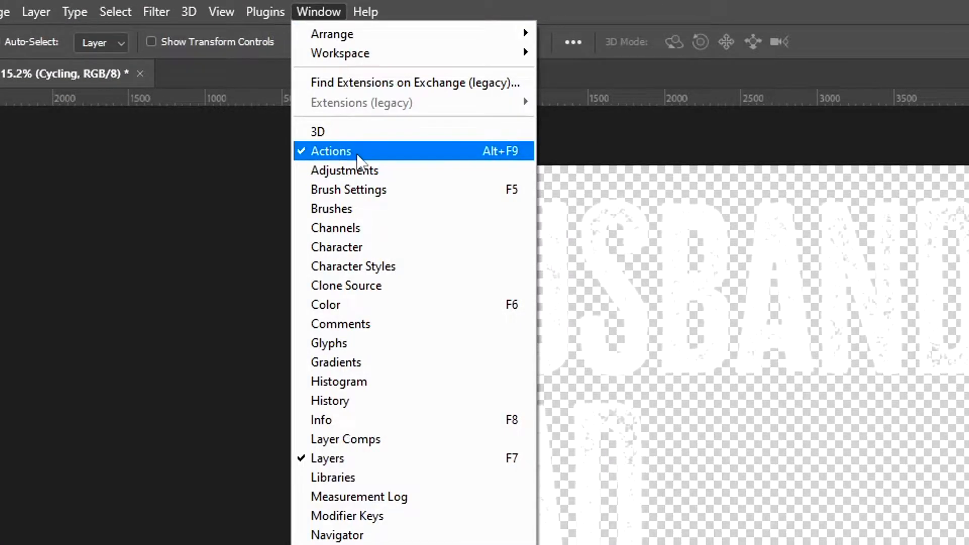
click(331, 151)
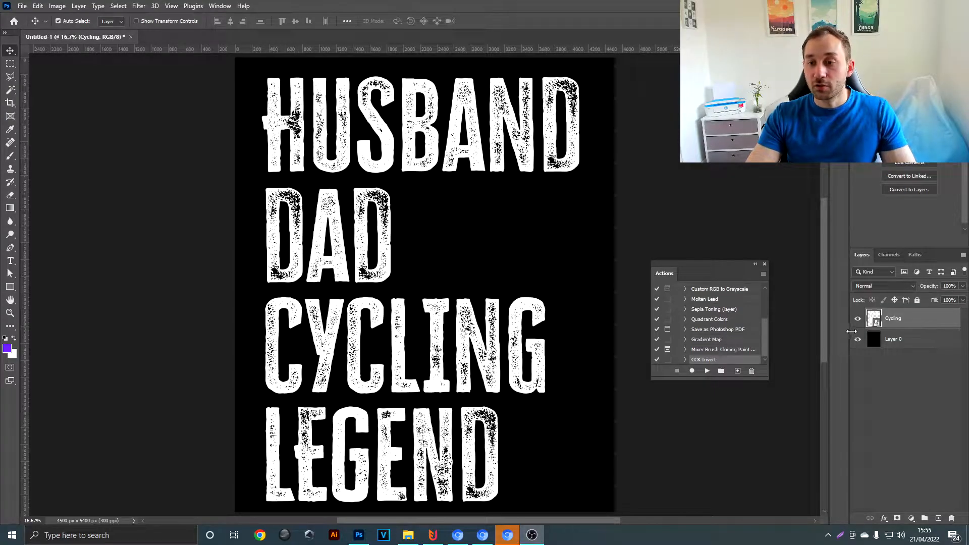
Hide the black Layer 0 and start recording a new action 'Change colour to black'
click(857, 339)
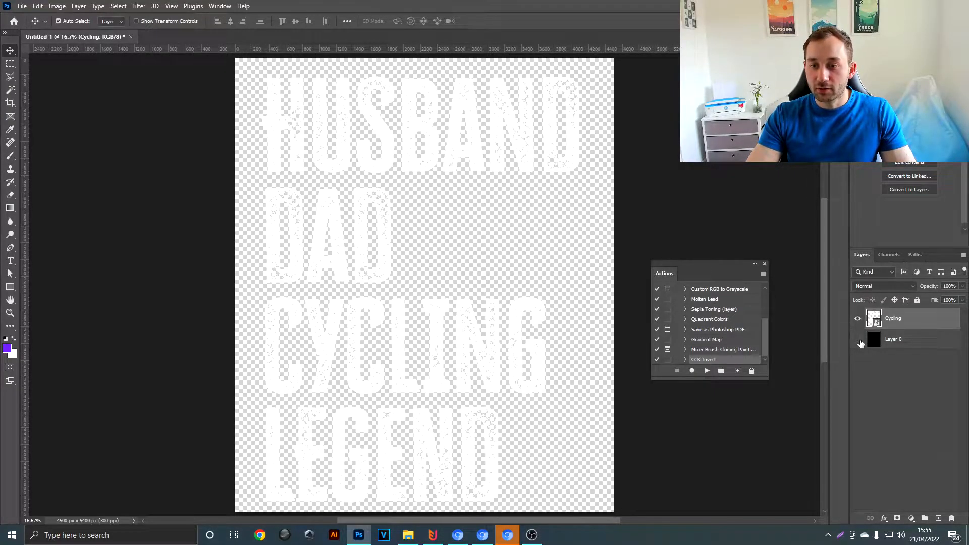
click(856, 339)
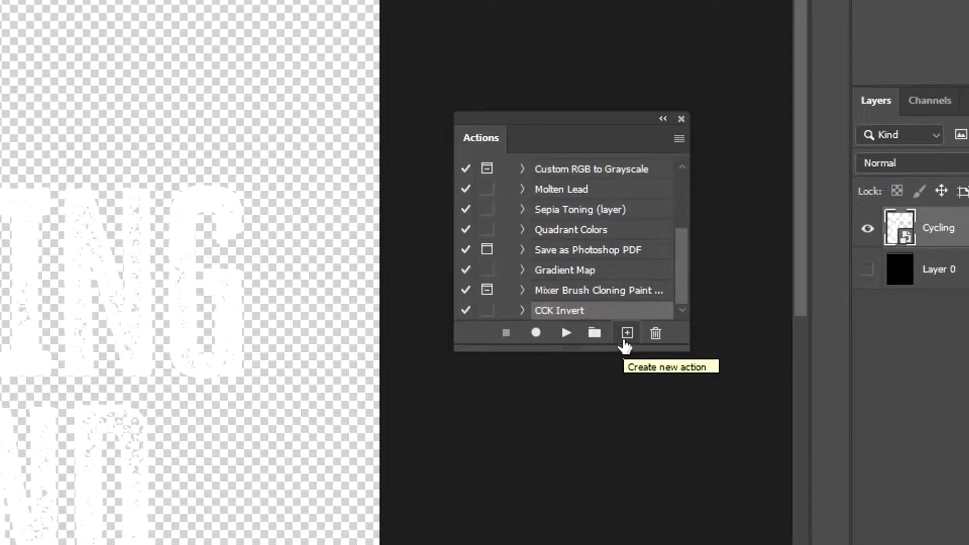
click(626, 333)
text(Chan)
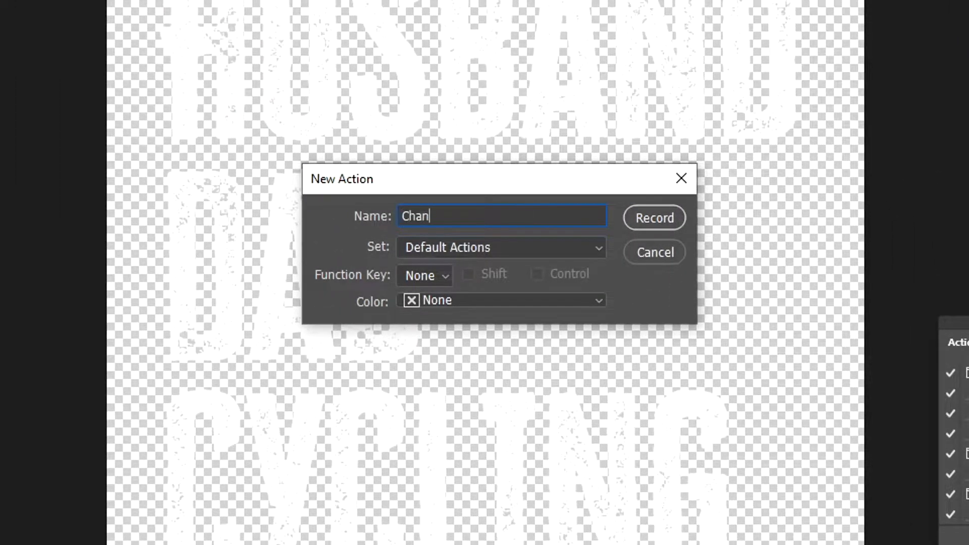
text(ge colour to bla)
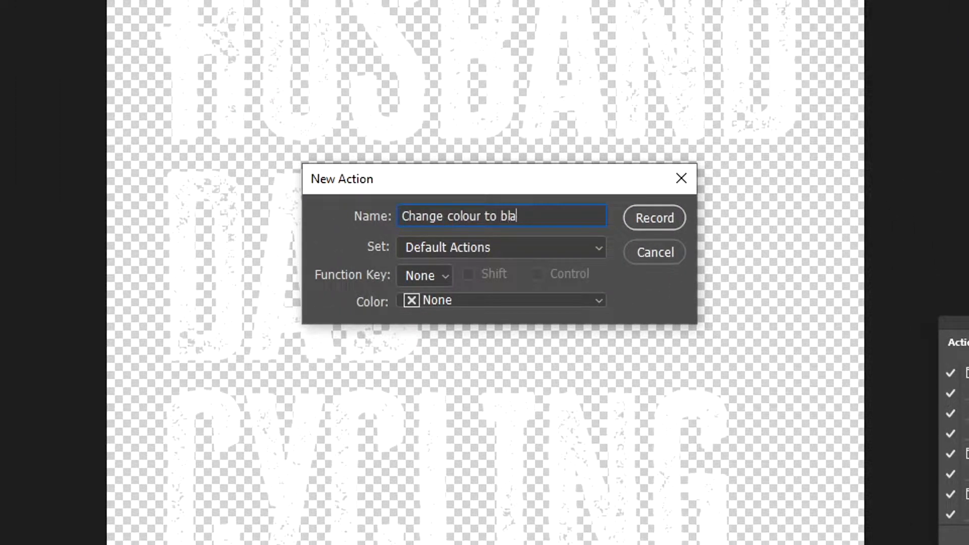
click(653, 218)
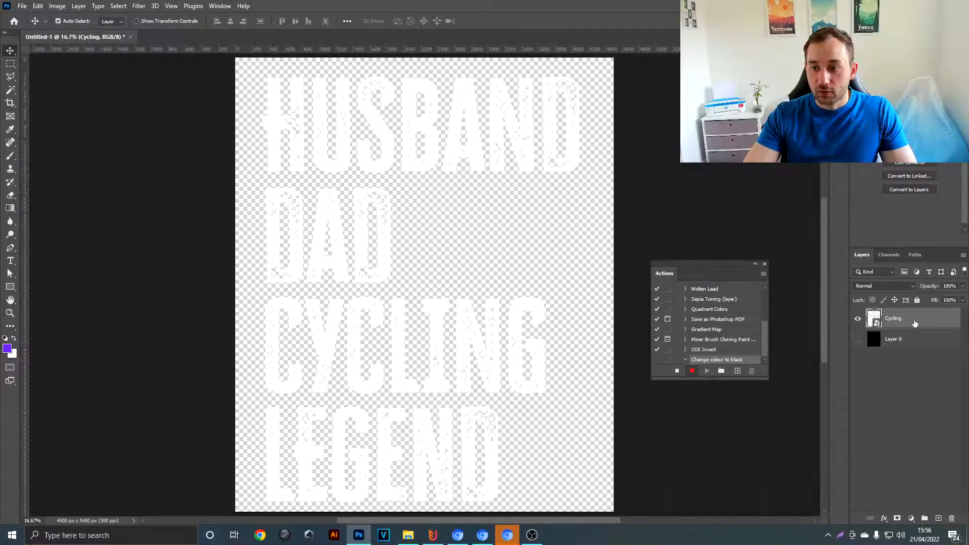
right_click(893, 319)
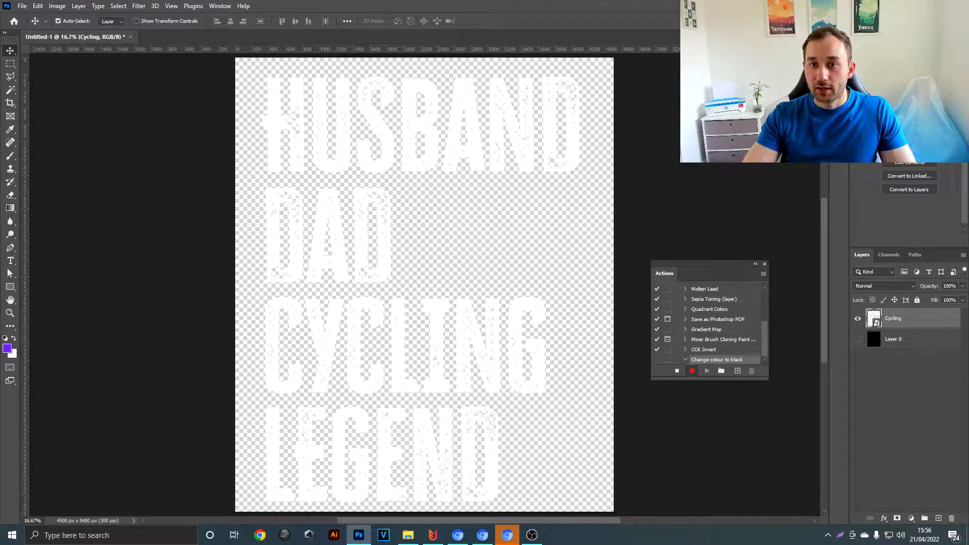
Give the Cycling text layer a #000000 Color Overlay layer style
double_click(908, 318)
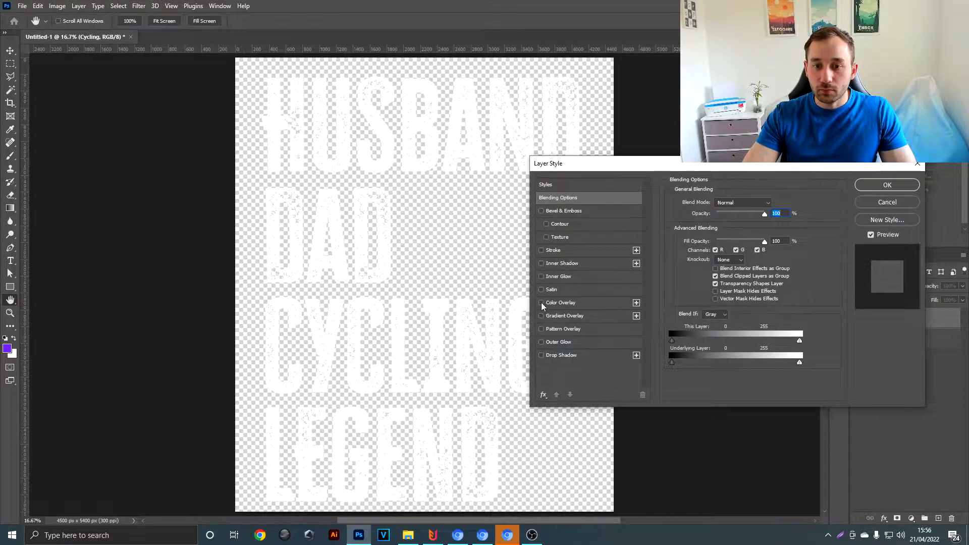
click(541, 302)
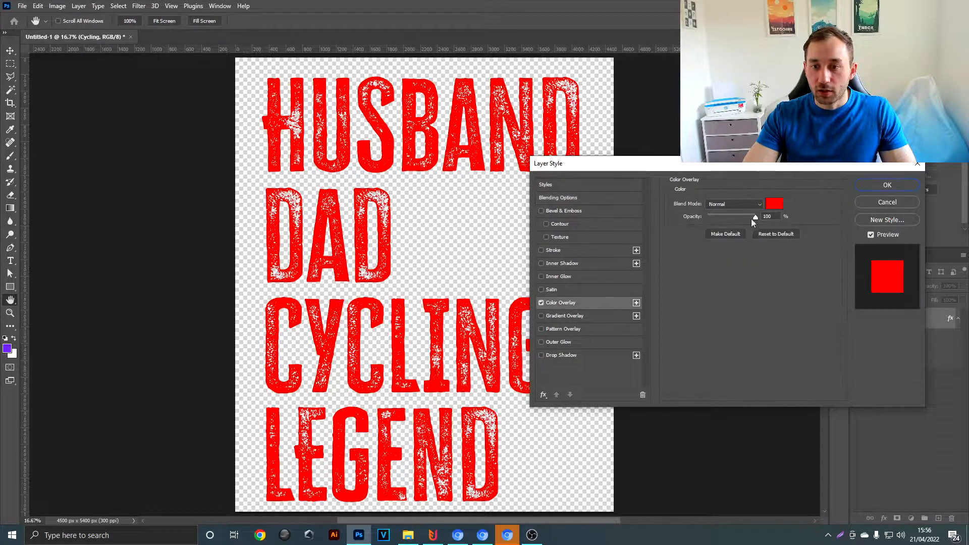
click(773, 203)
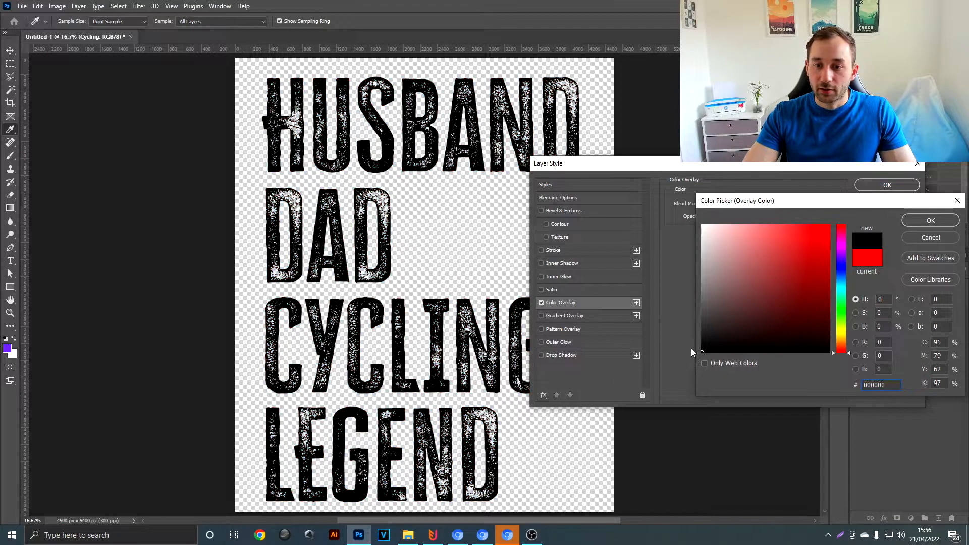
click(765, 273)
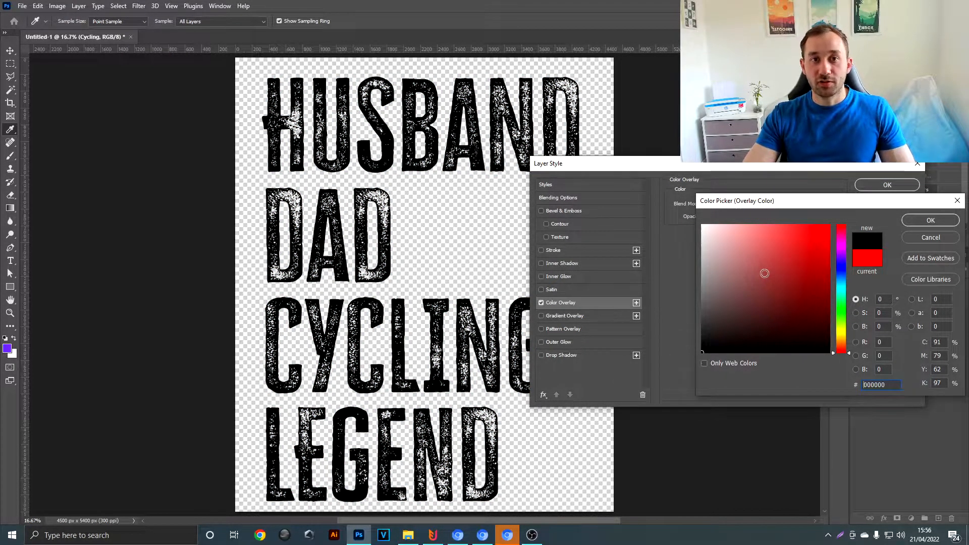
click(930, 220)
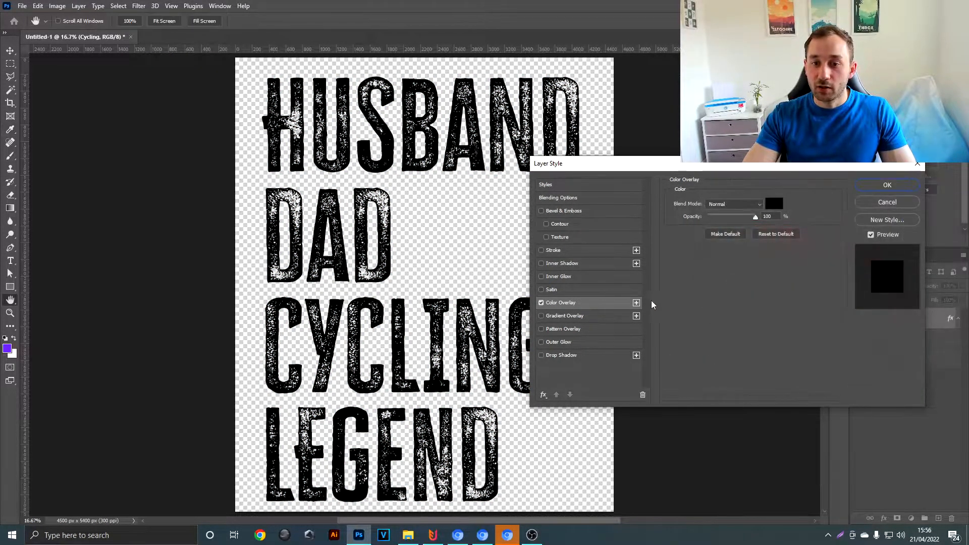
mouse_move(551, 315)
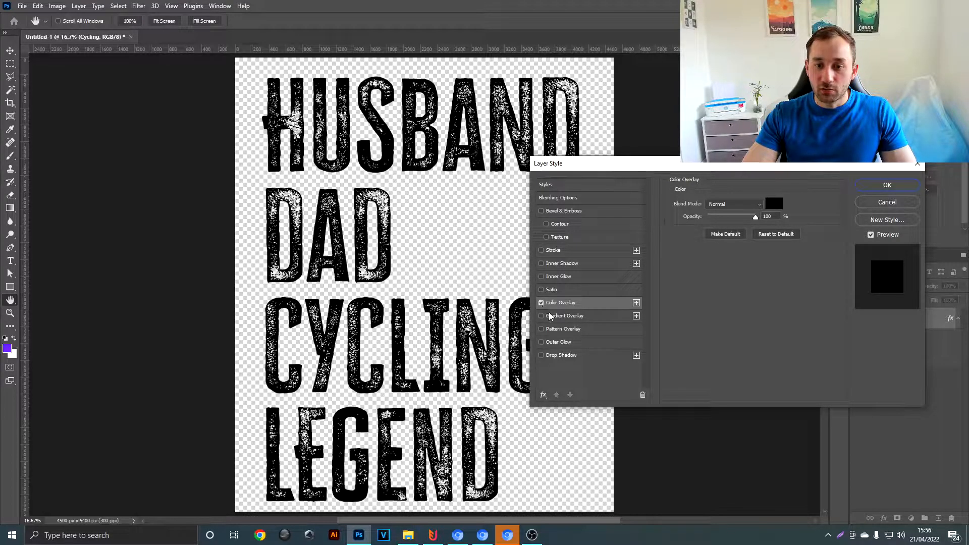
mouse_move(564, 318)
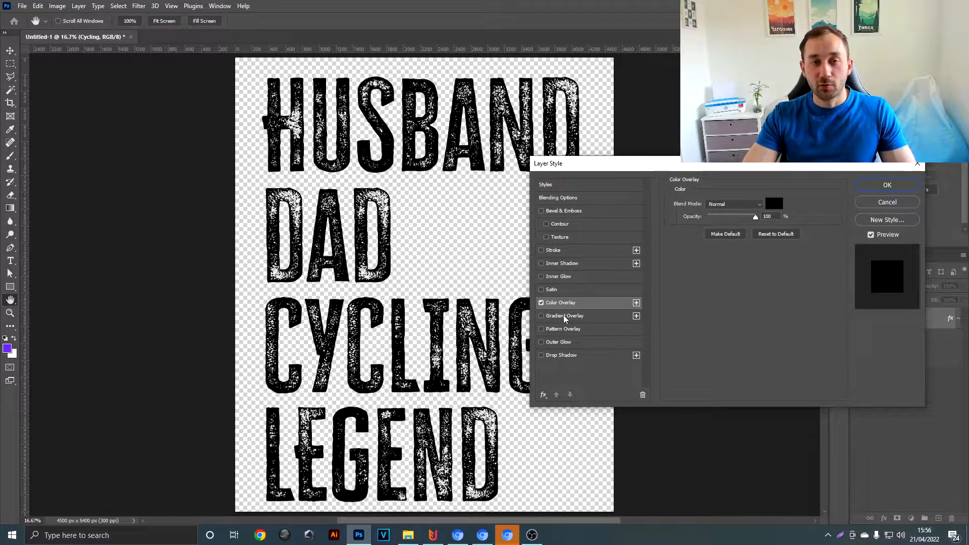
mouse_move(564, 316)
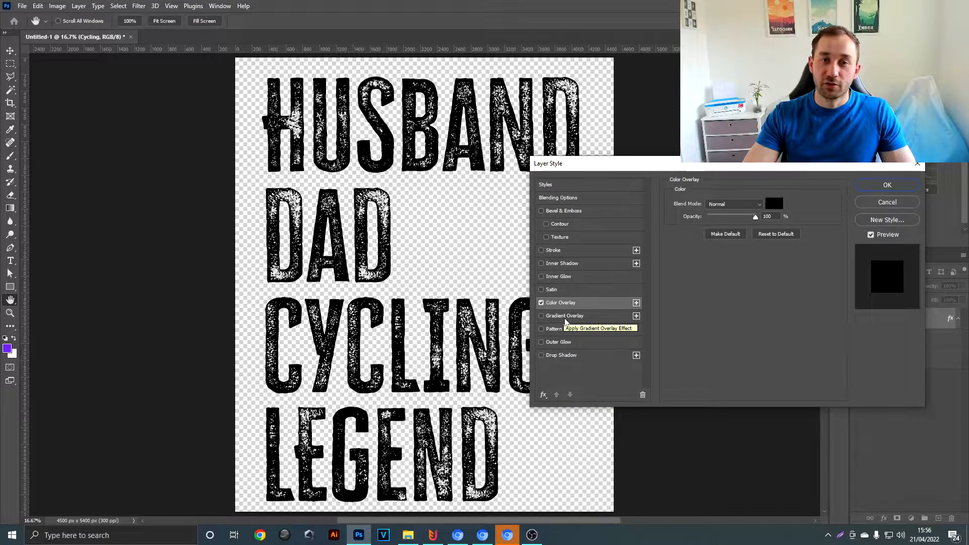
click(886, 185)
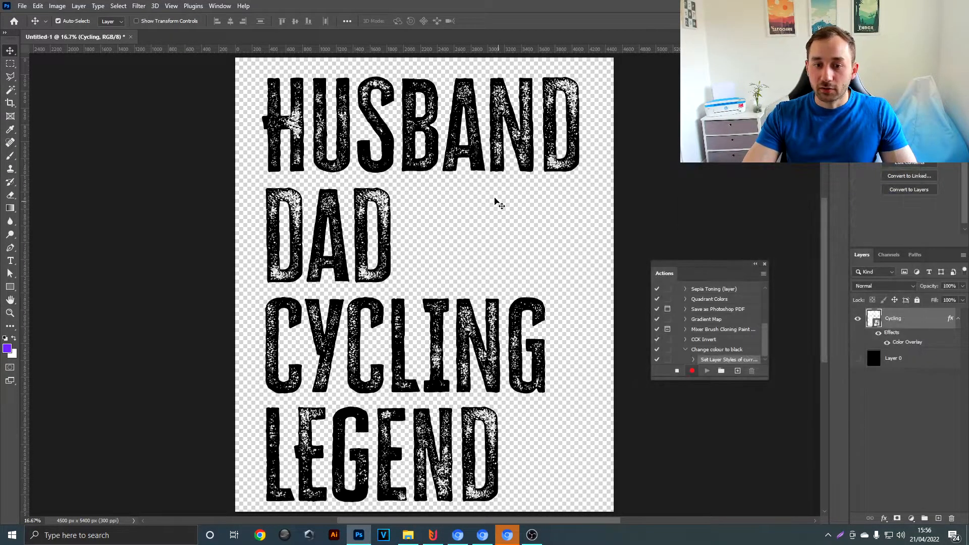
Save a copy of the black Cycling design as a Medium file-size PNG
click(21, 6)
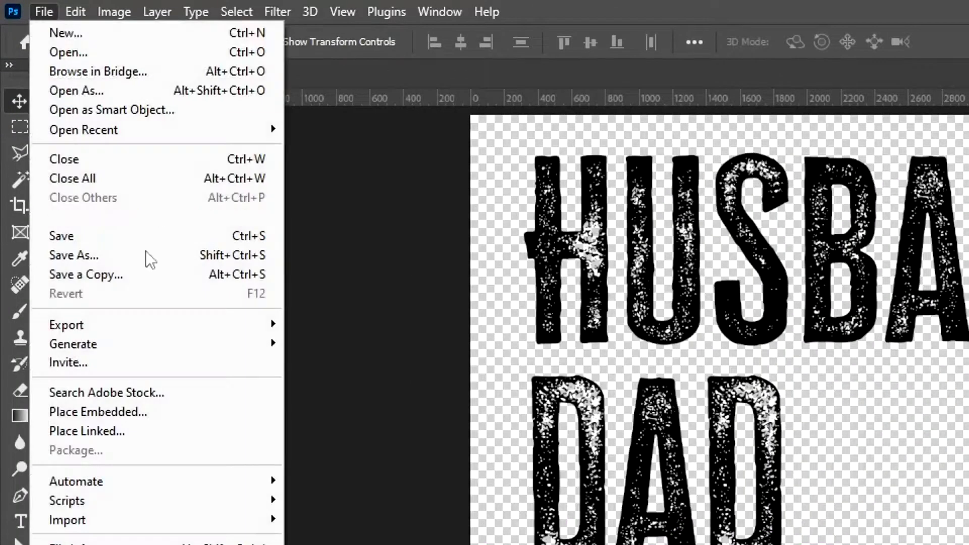
click(73, 255)
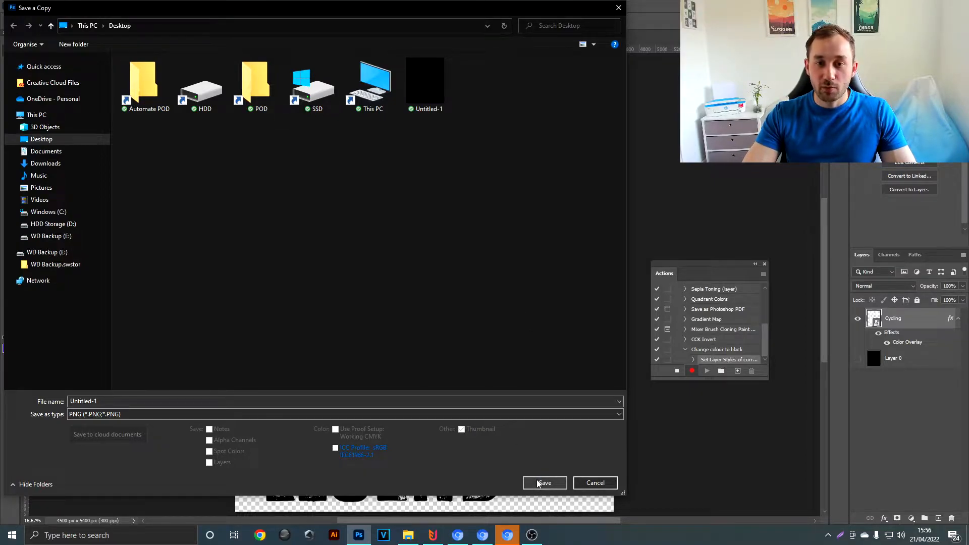
click(542, 483)
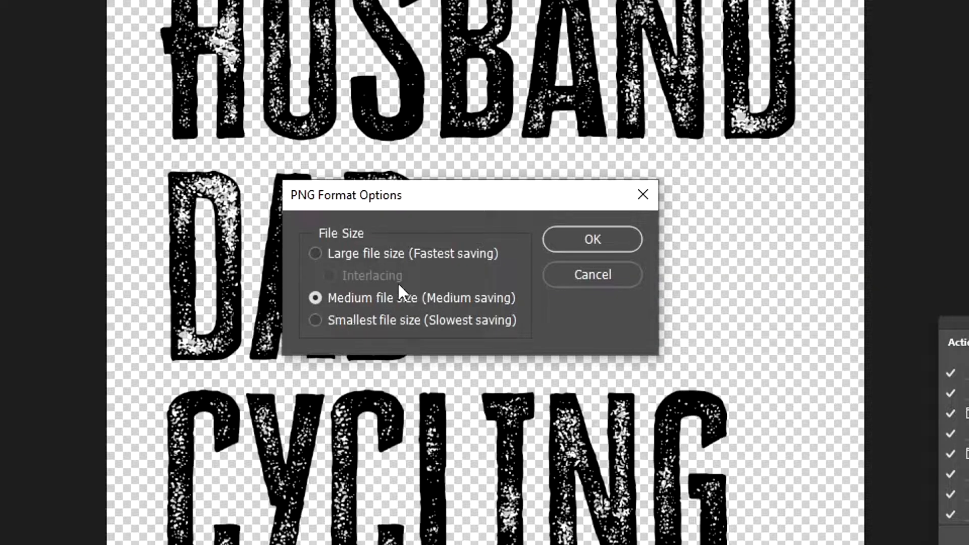
mouse_move(451, 460)
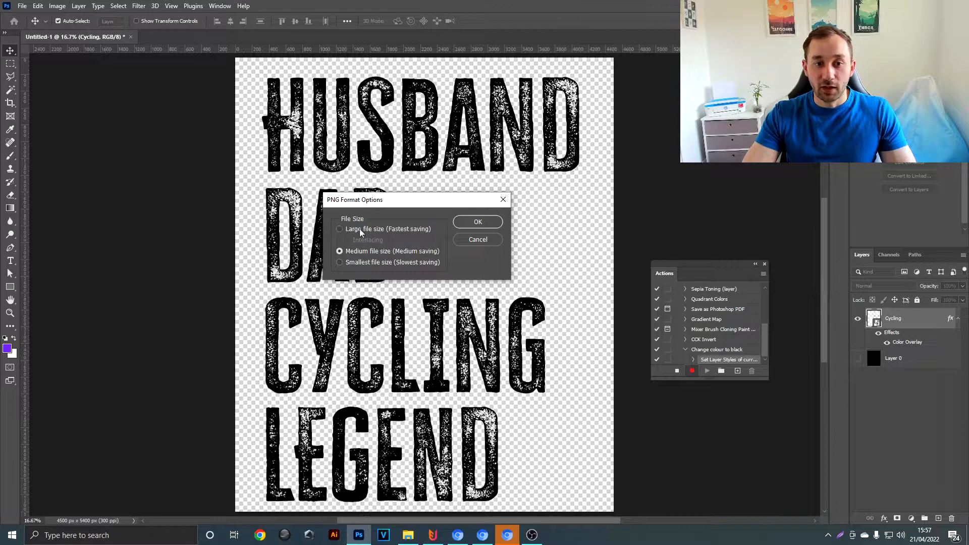
mouse_move(401, 235)
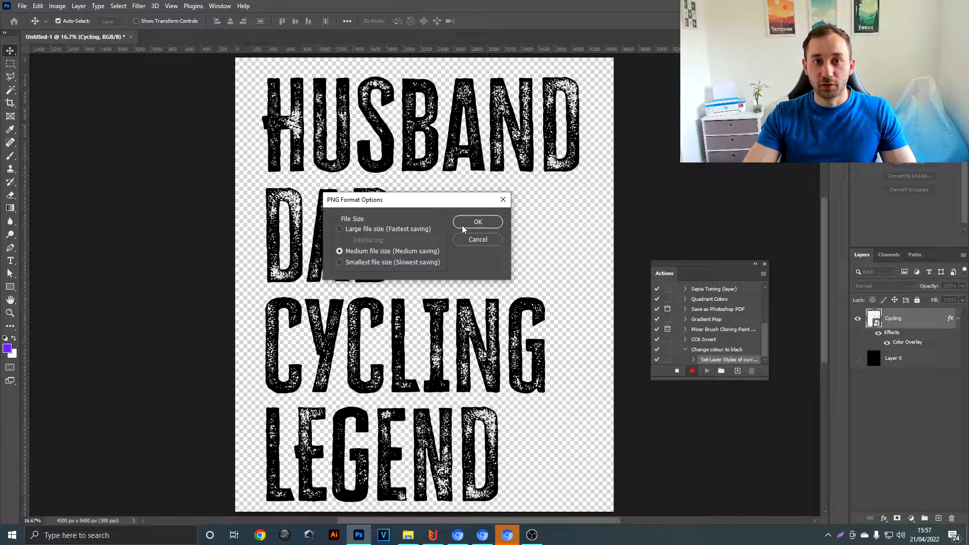
click(478, 222)
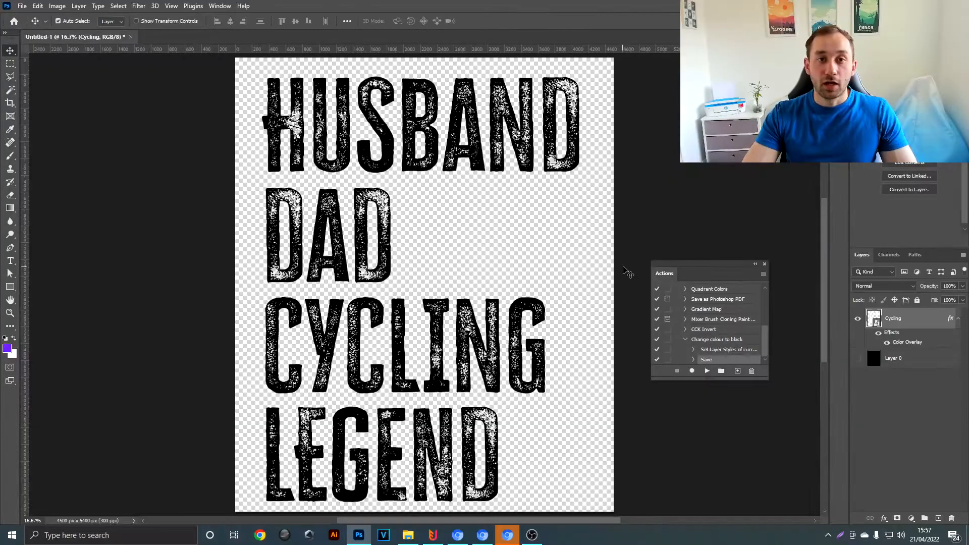
Batch-run 'Change colour to black' from the White source folder into the Black destination folder
click(857, 318)
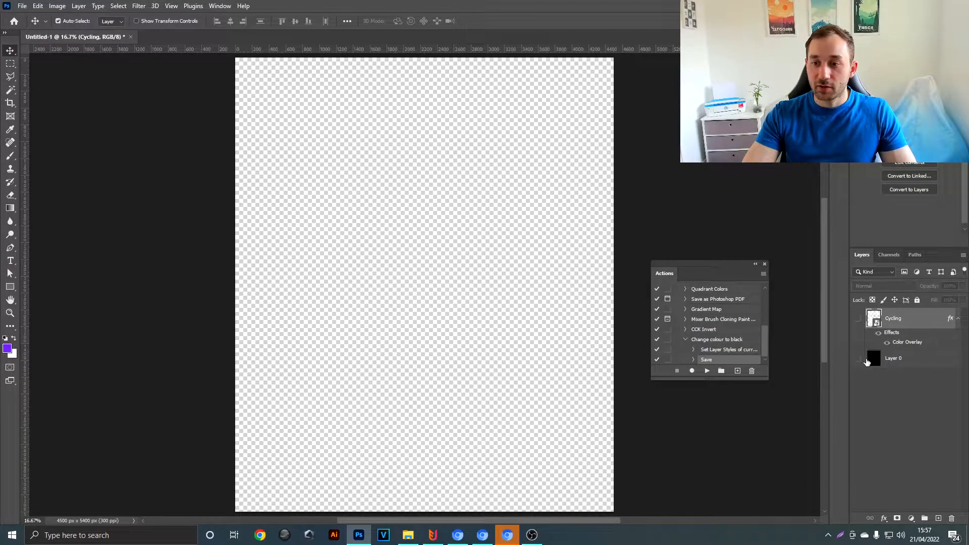
click(22, 6)
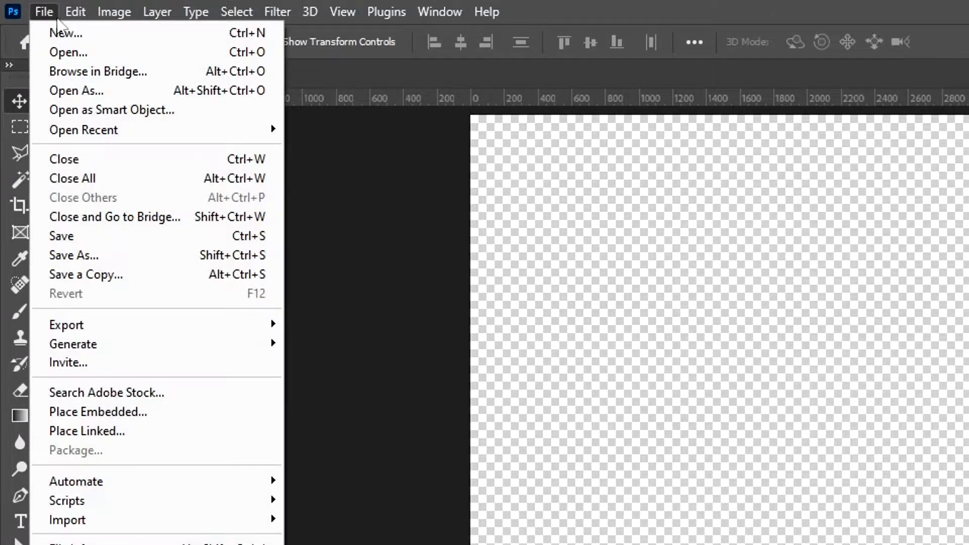
click(75, 481)
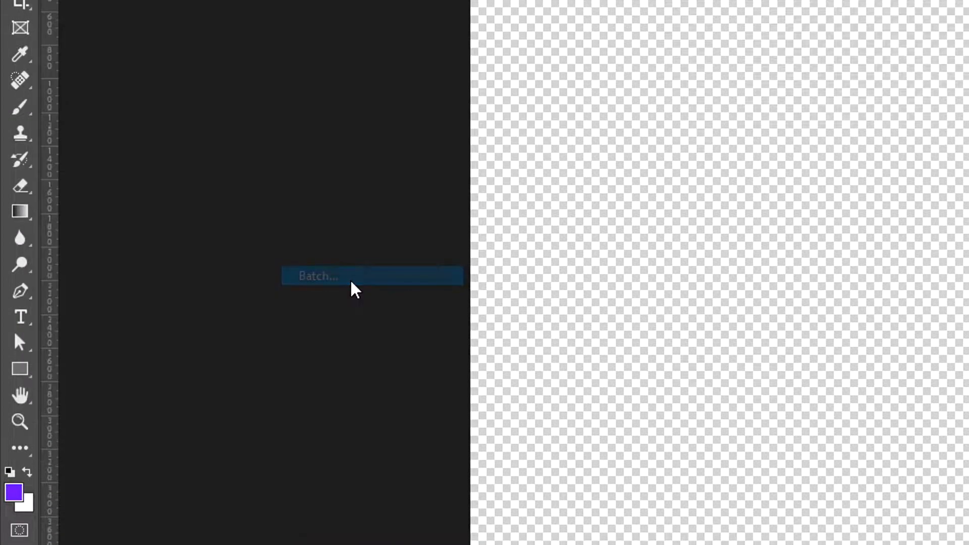
click(318, 276)
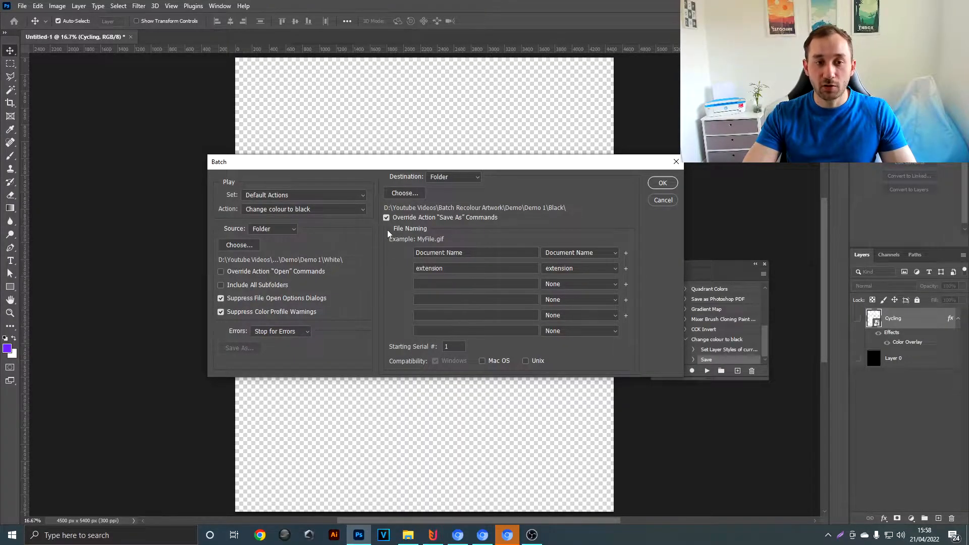
click(303, 209)
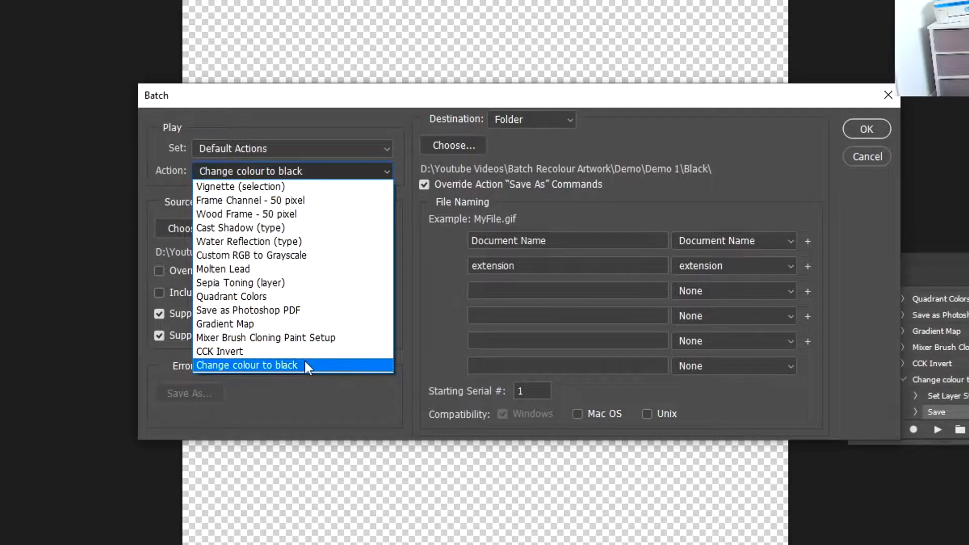
click(453, 146)
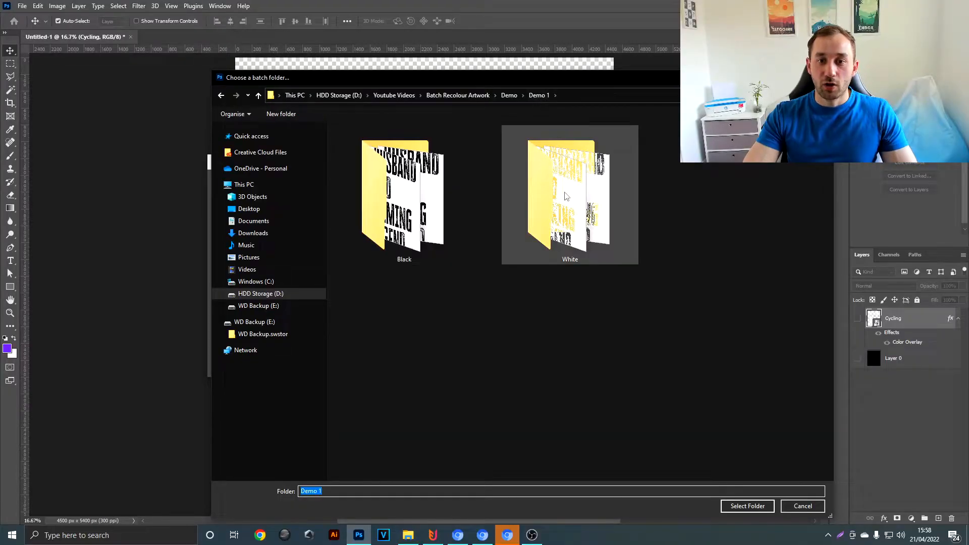
double_click(569, 194)
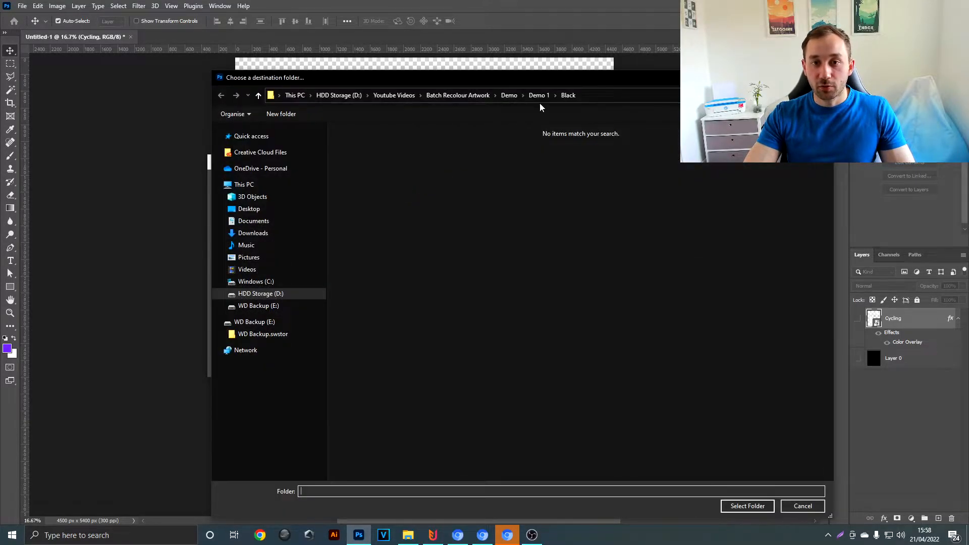
click(746, 506)
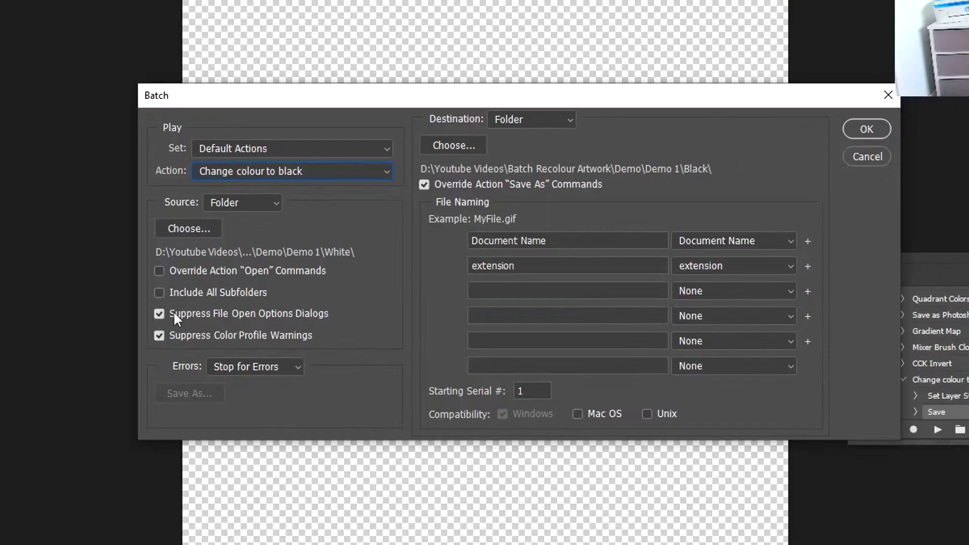
mouse_move(440, 180)
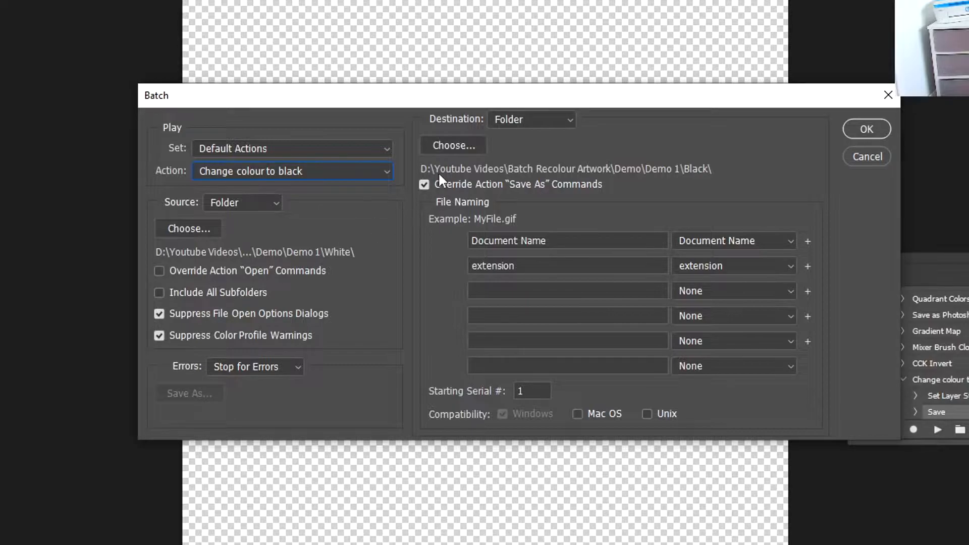
mouse_move(583, 204)
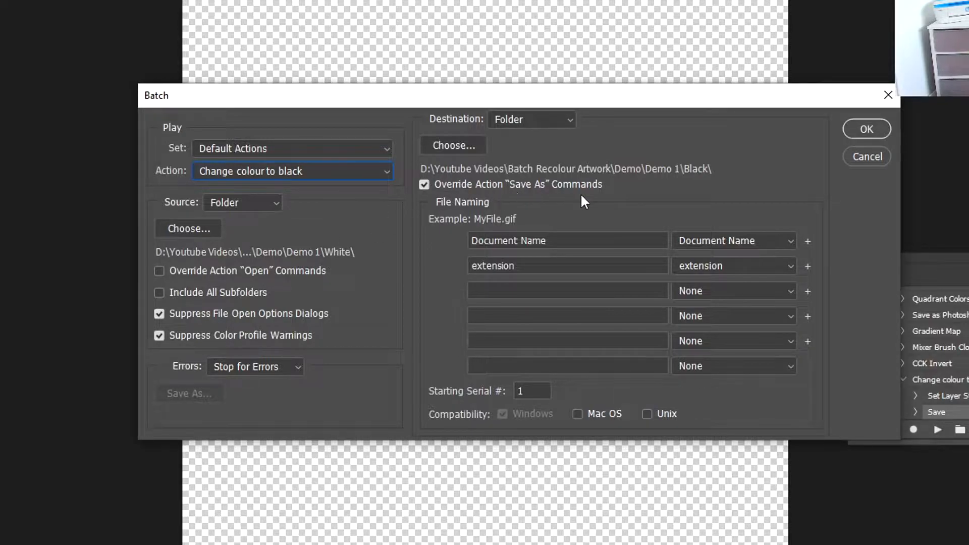
mouse_move(516, 288)
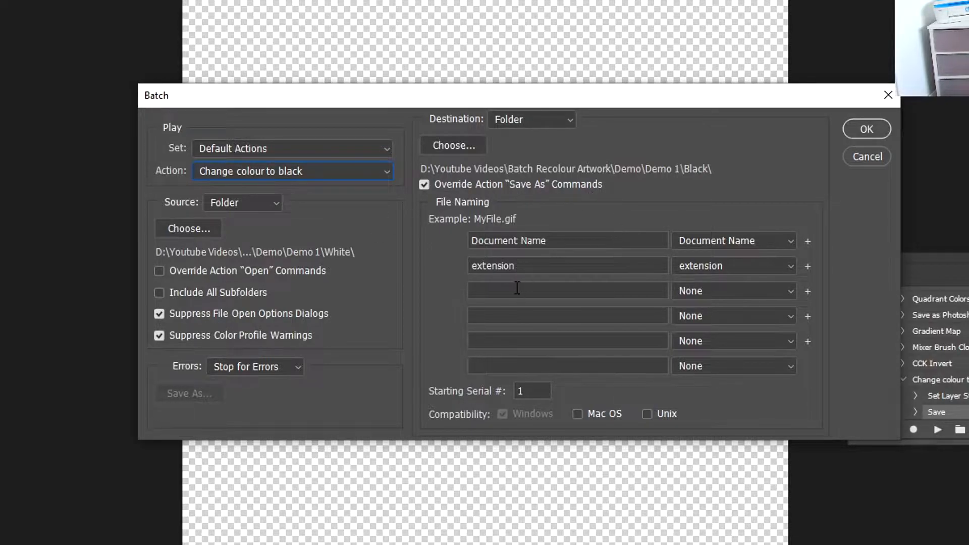
mouse_move(559, 268)
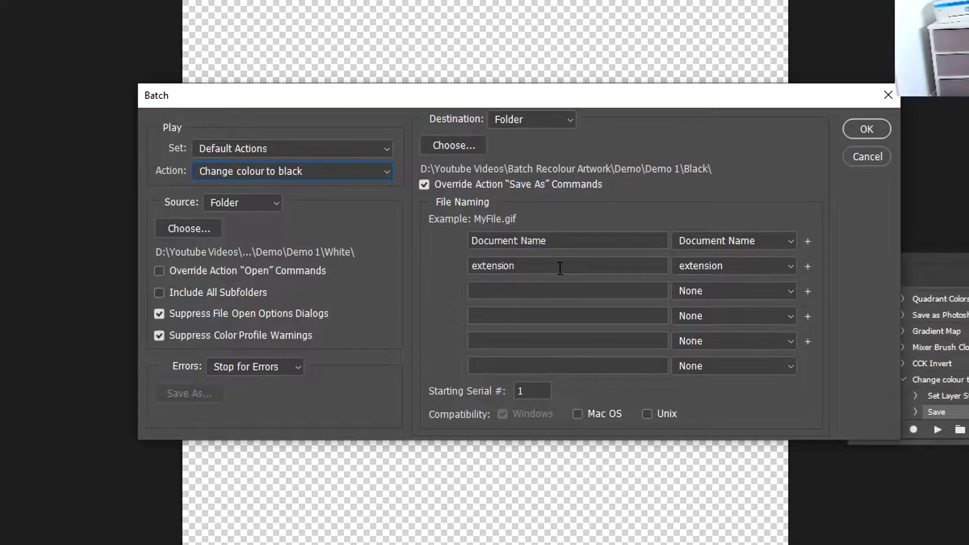
mouse_move(744, 250)
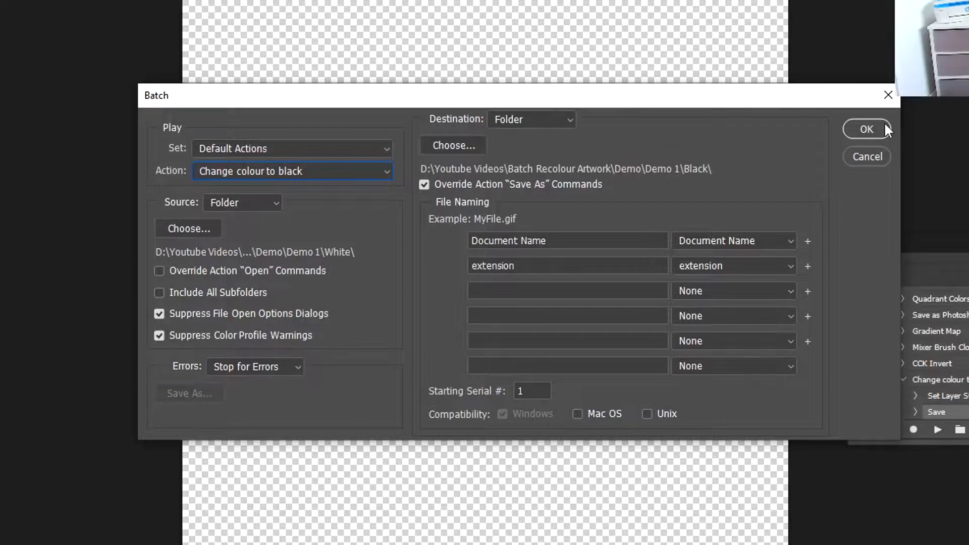
click(864, 129)
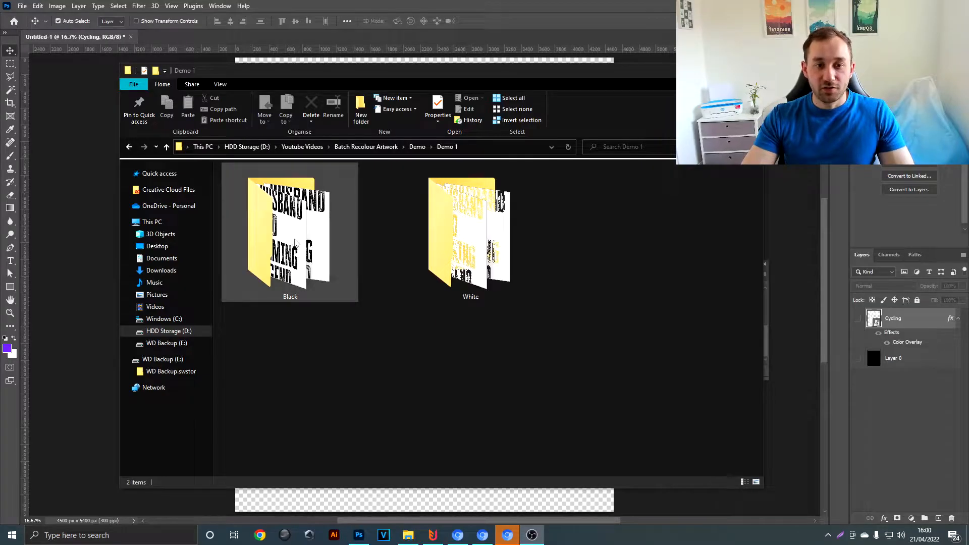
Check the five black designs in the Black folder, then open Demo 2's Original folder
double_click(289, 232)
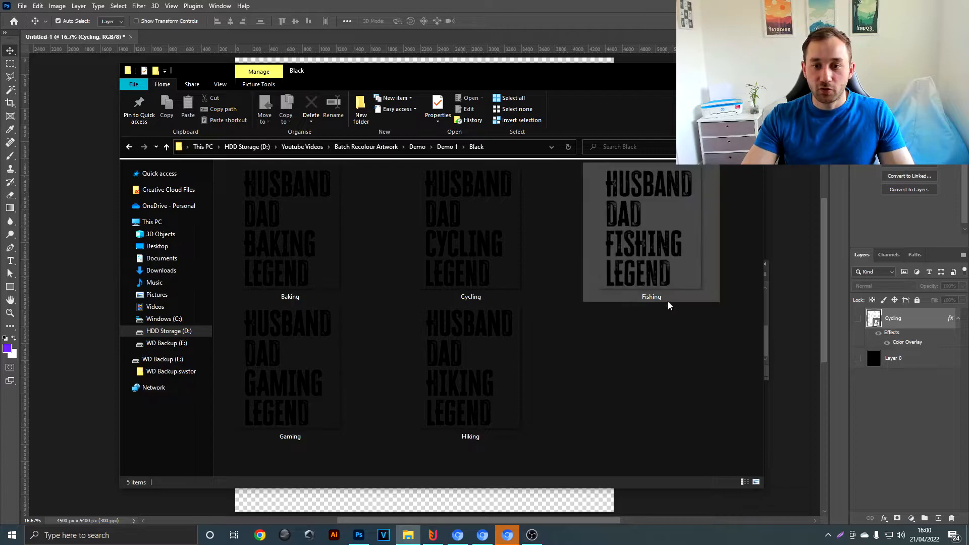
mouse_move(623, 248)
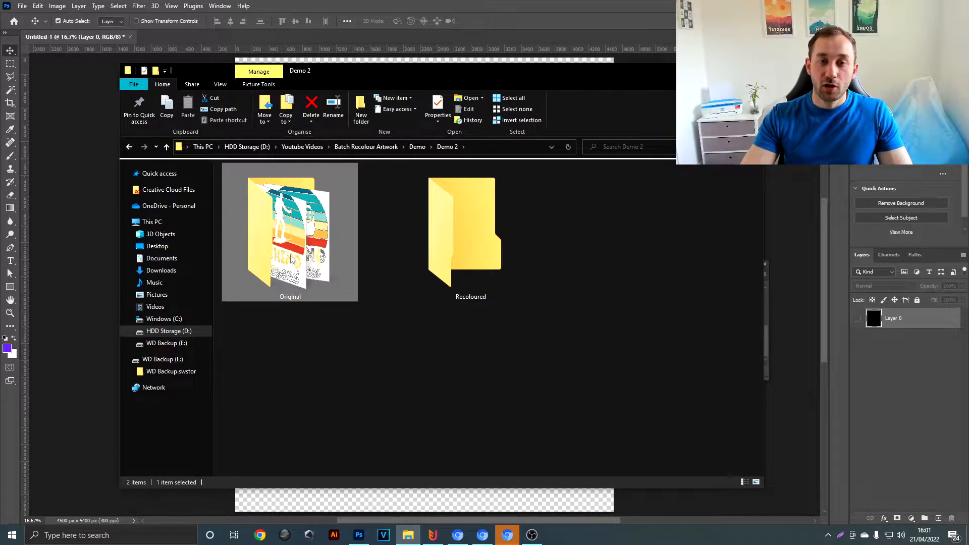
double_click(290, 232)
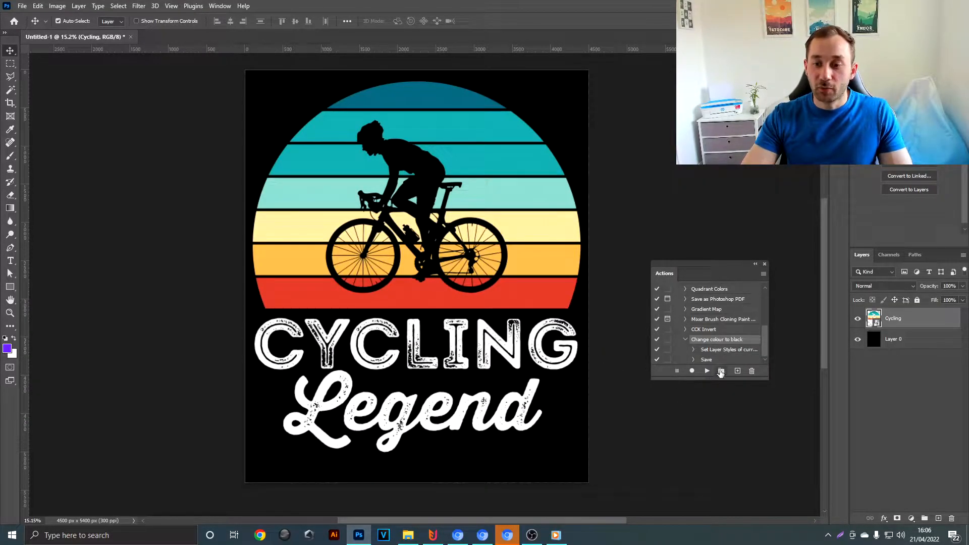
Create and record a new action named 'Change colour scheme' in Default Actions
click(720, 371)
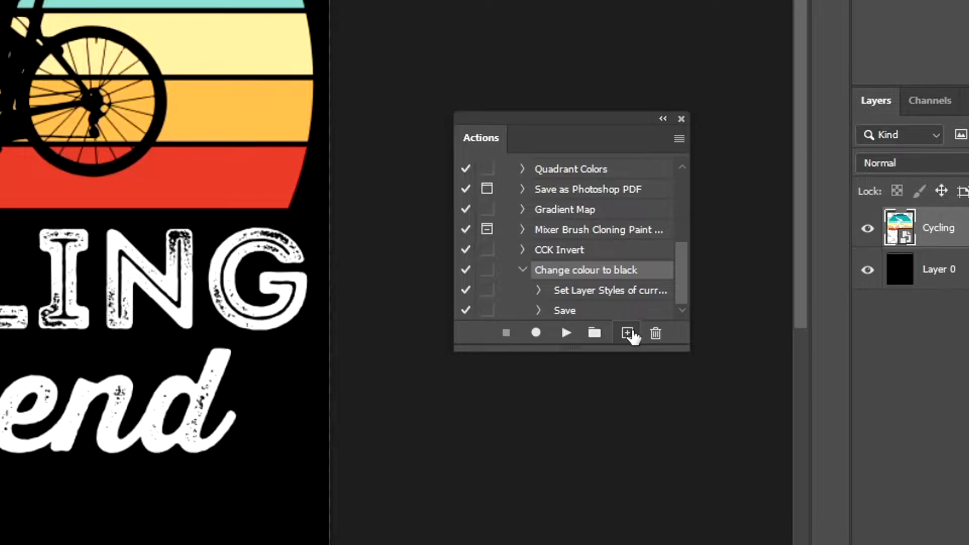
click(625, 333)
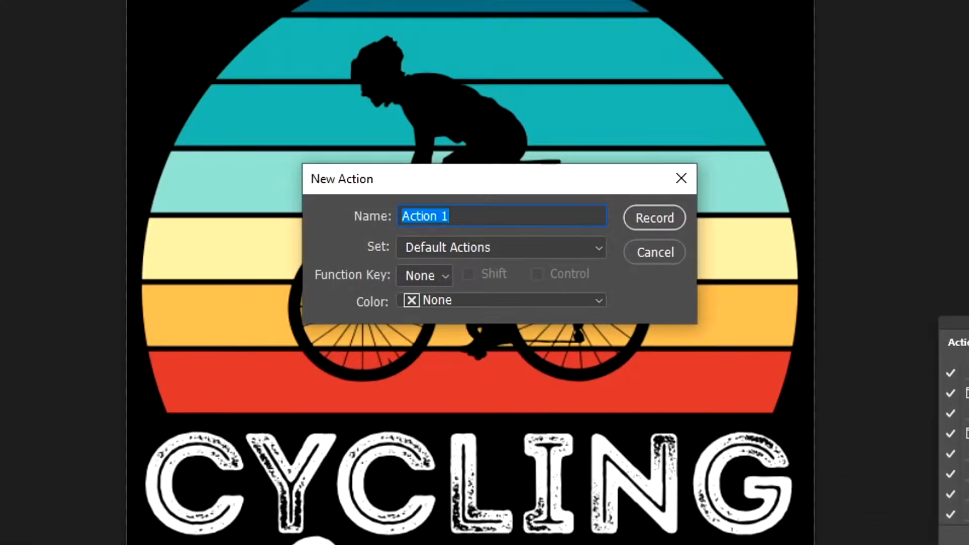
text(Change)
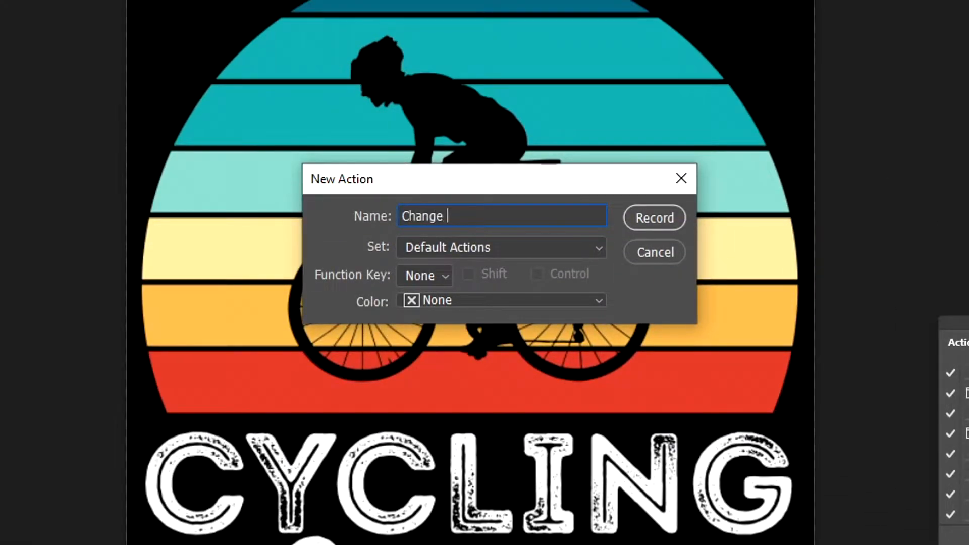
text(colour scheme)
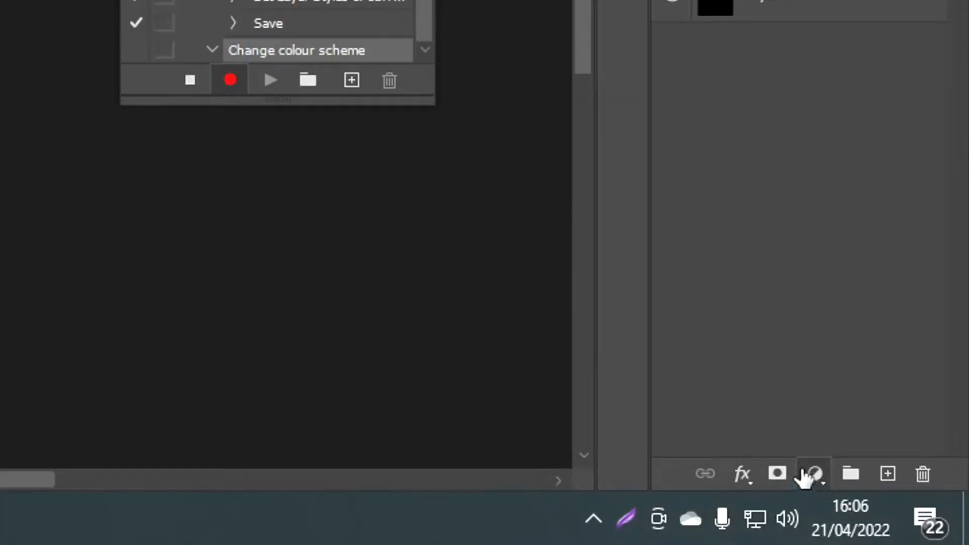
Add a Gradient Map adjustment layer from the adjustment layer menu, clipped to Cycling
click(813, 474)
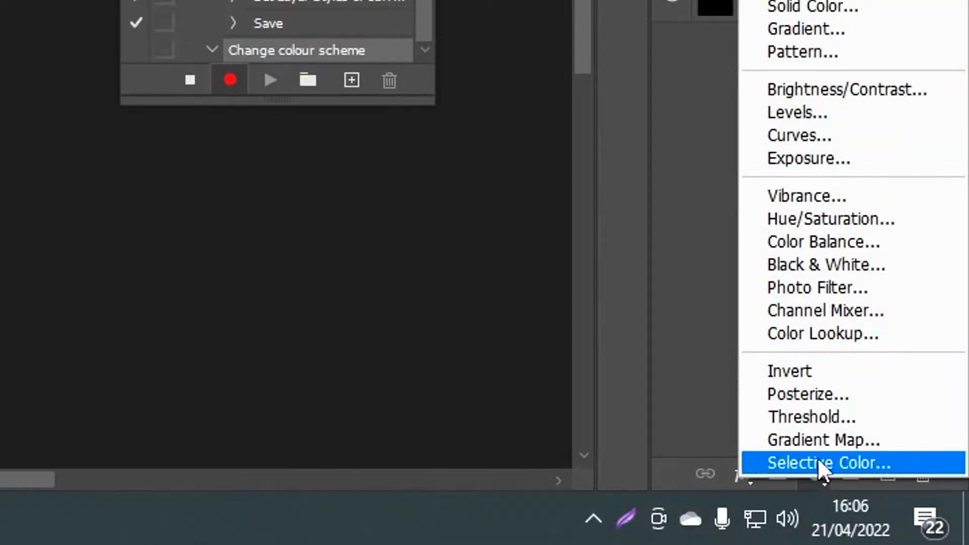
mouse_move(823, 445)
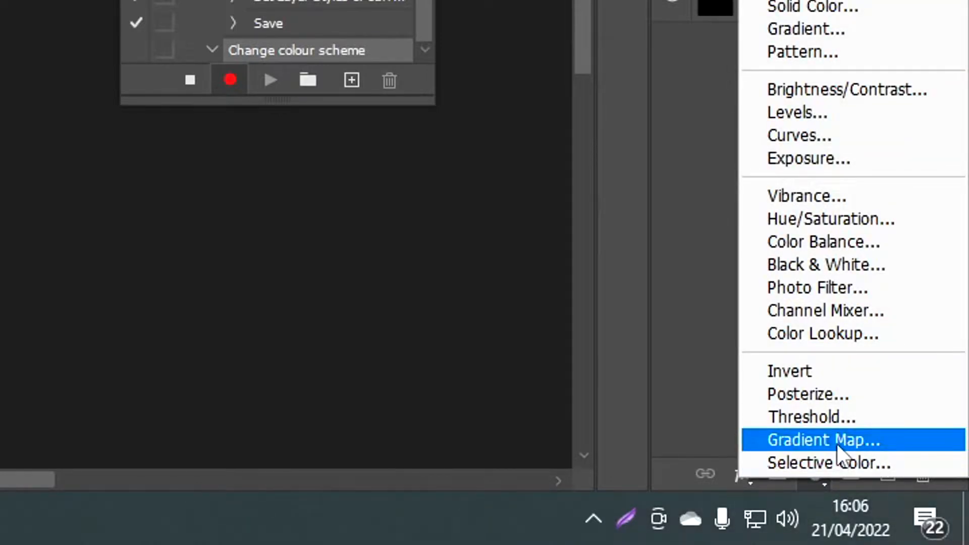
click(822, 440)
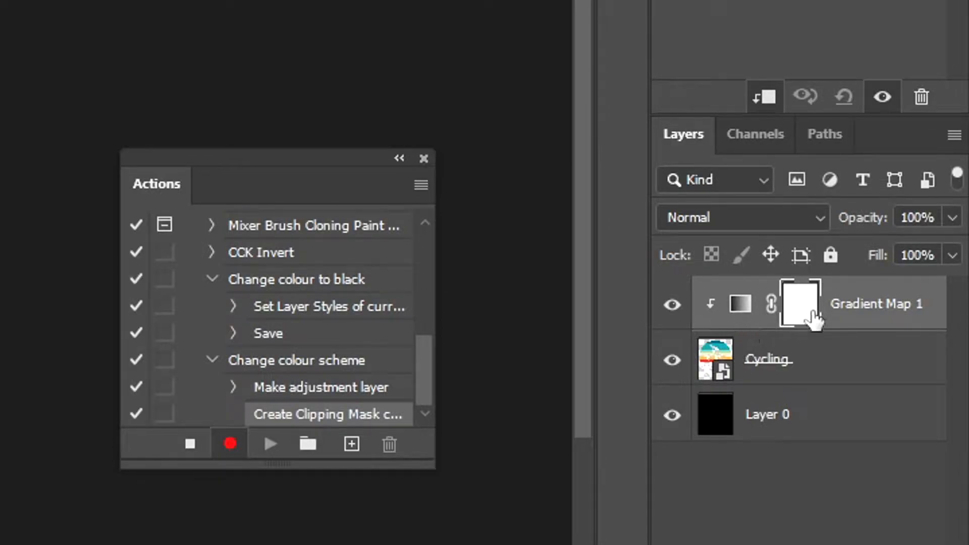
mouse_move(754, 325)
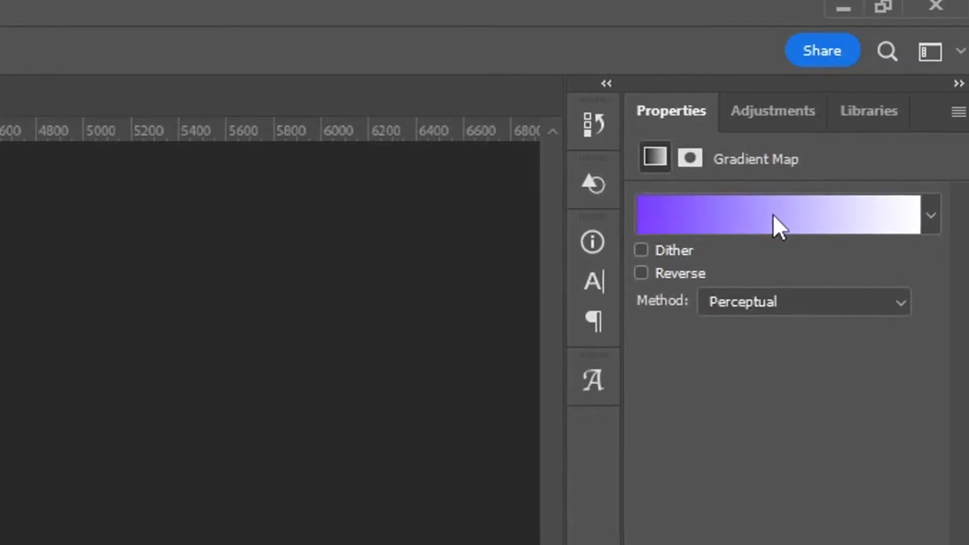
Try the Blue_19 and Red_06 presets, then adjust the purple colour stop for pink-purple tones
click(220, 6)
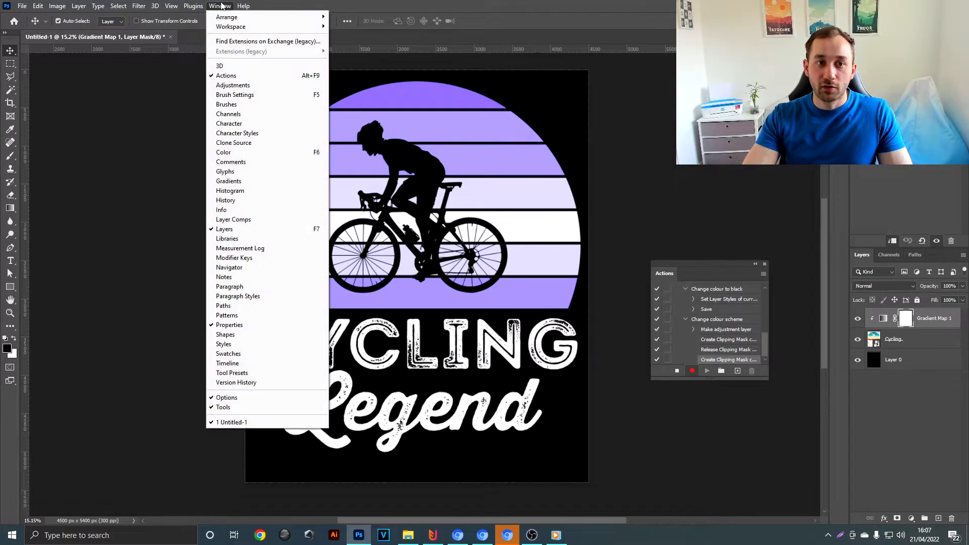
mouse_move(229, 324)
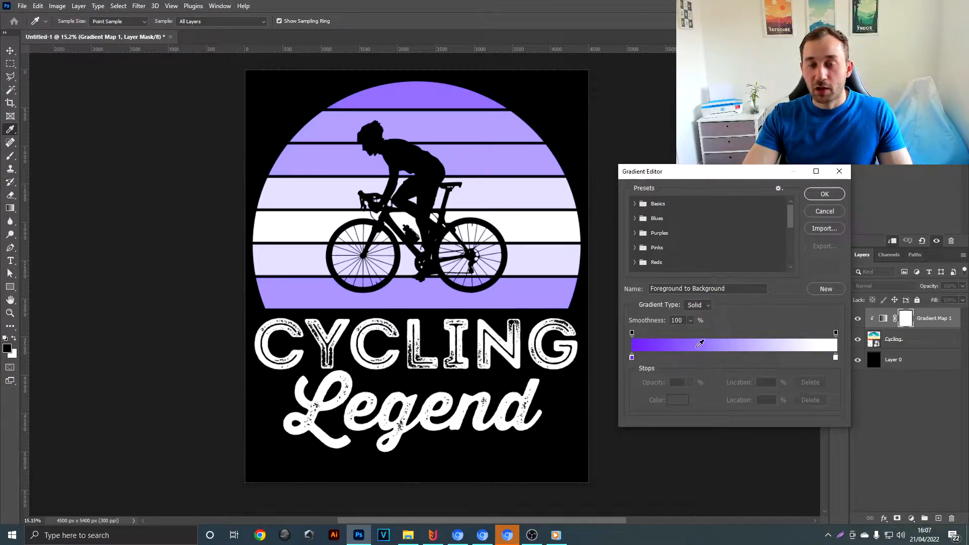
mouse_move(674, 332)
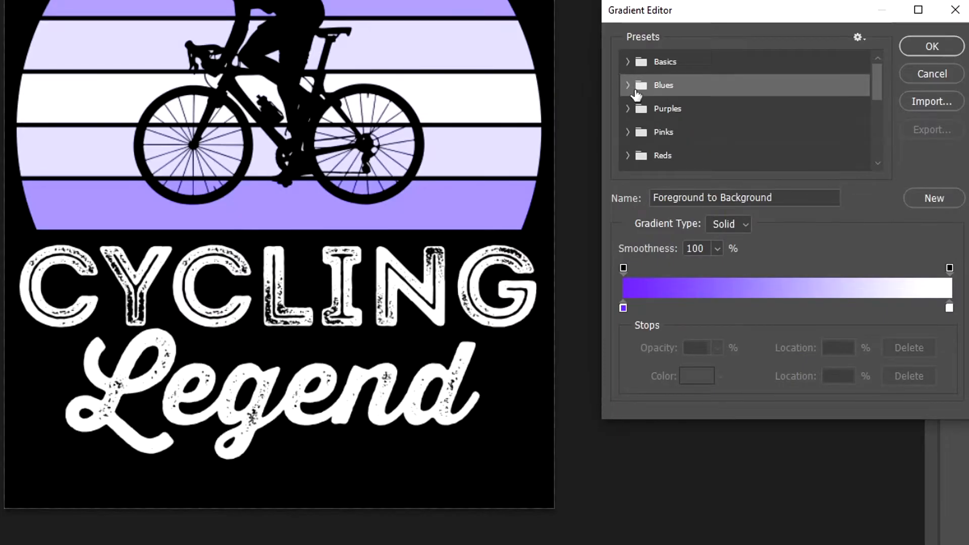
click(628, 84)
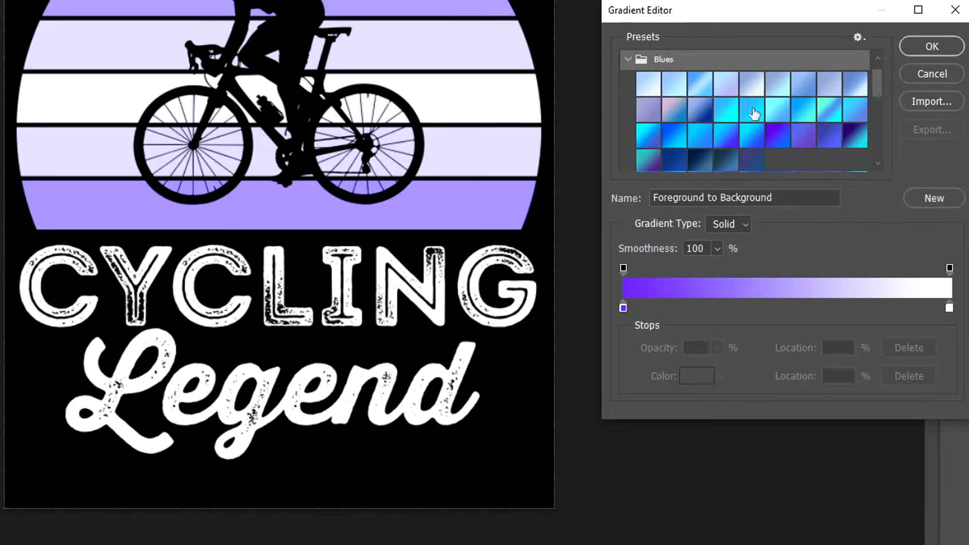
click(647, 143)
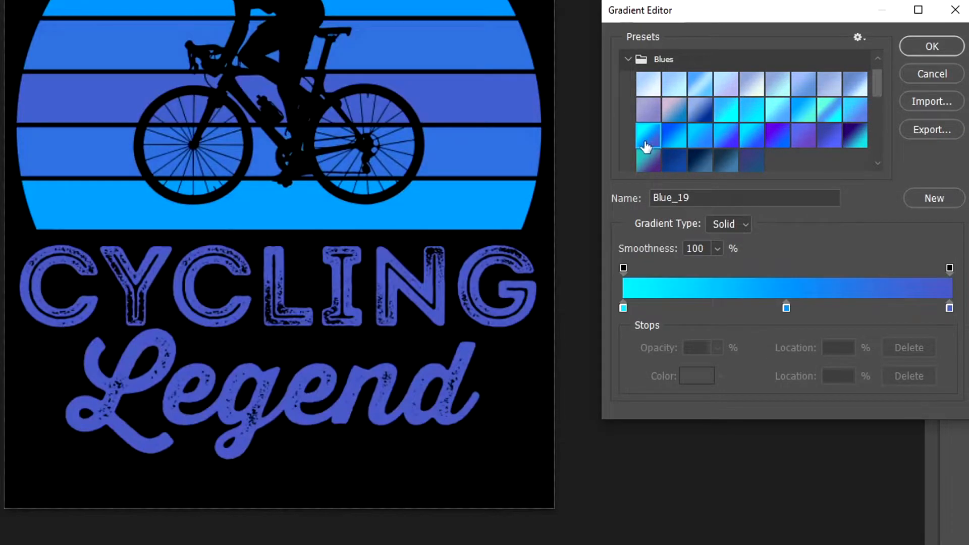
scroll(down, 3)
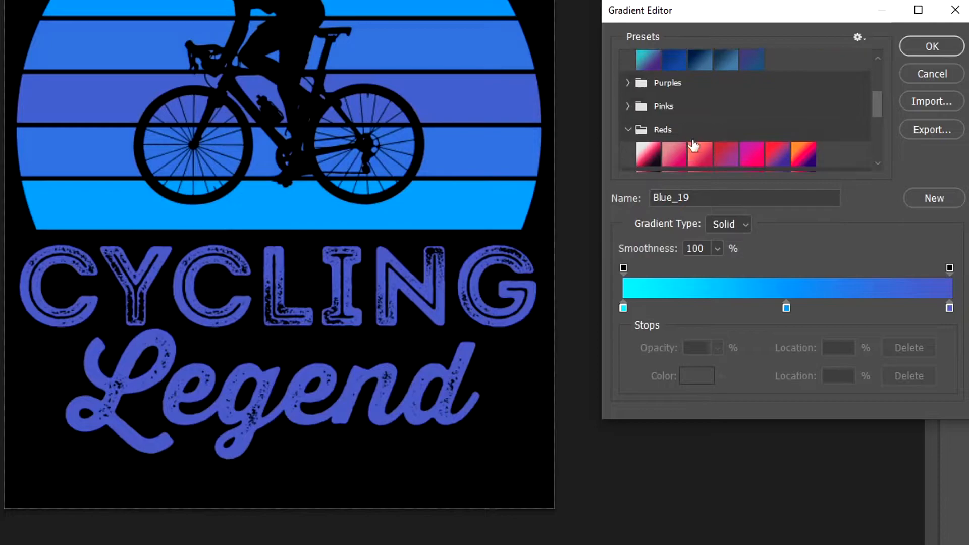
click(777, 140)
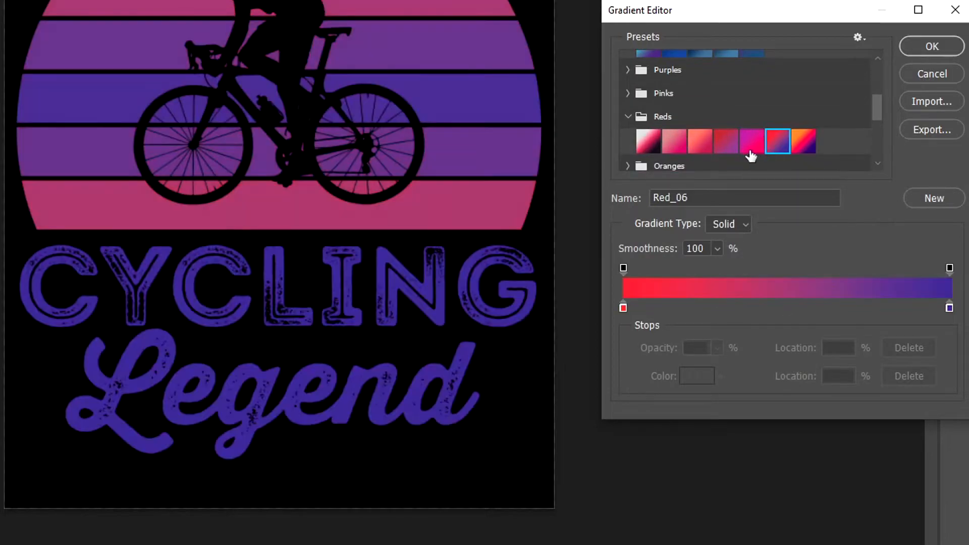
click(803, 141)
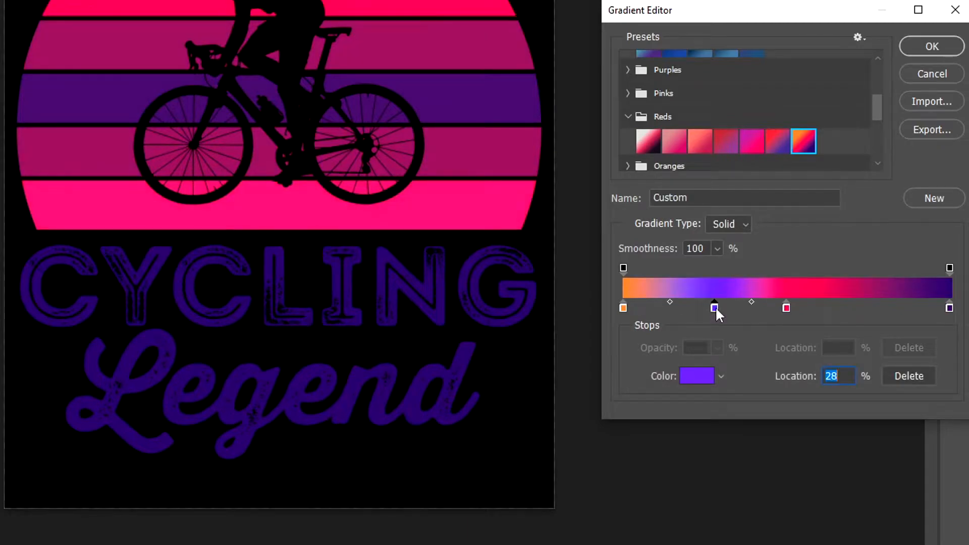
click(697, 375)
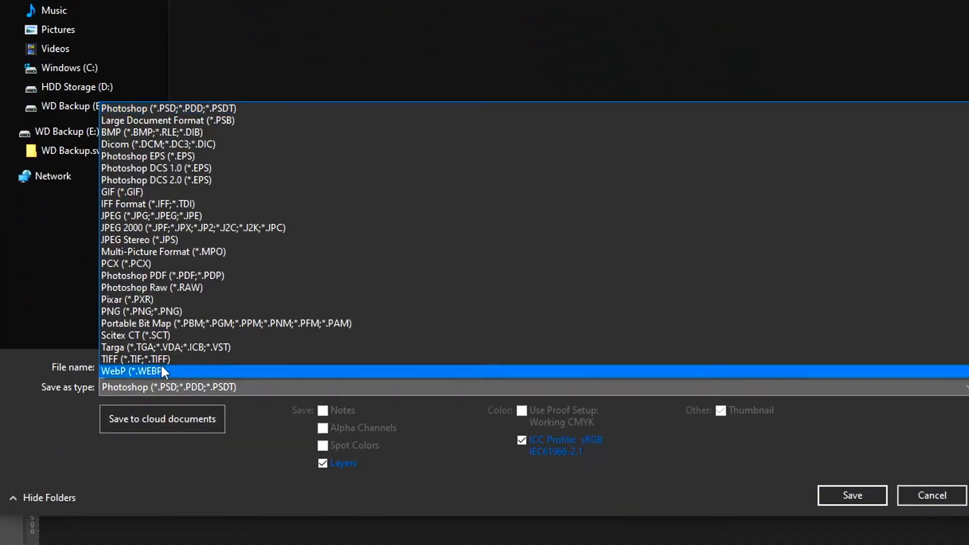
Save the recoloured design as PNG, overwriting Untitled-1.png
click(141, 311)
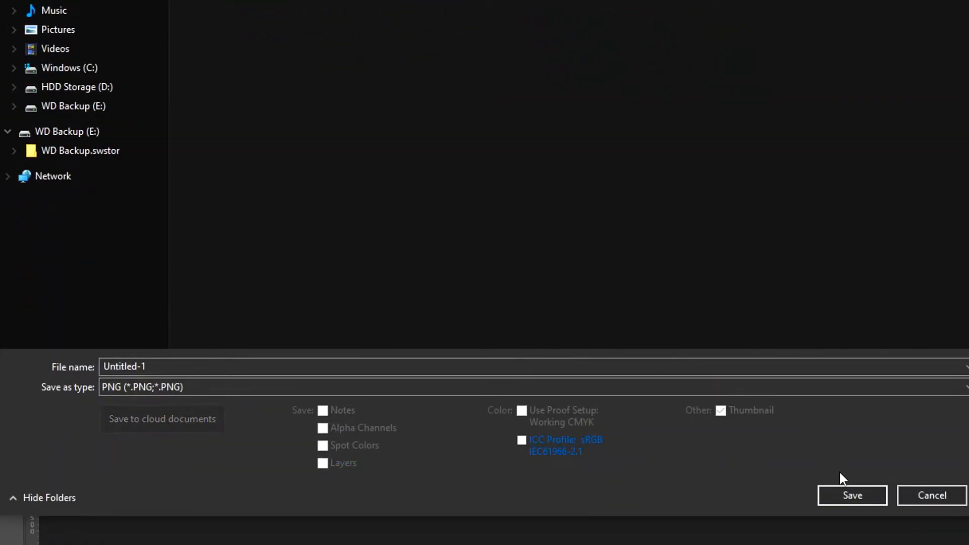
click(851, 495)
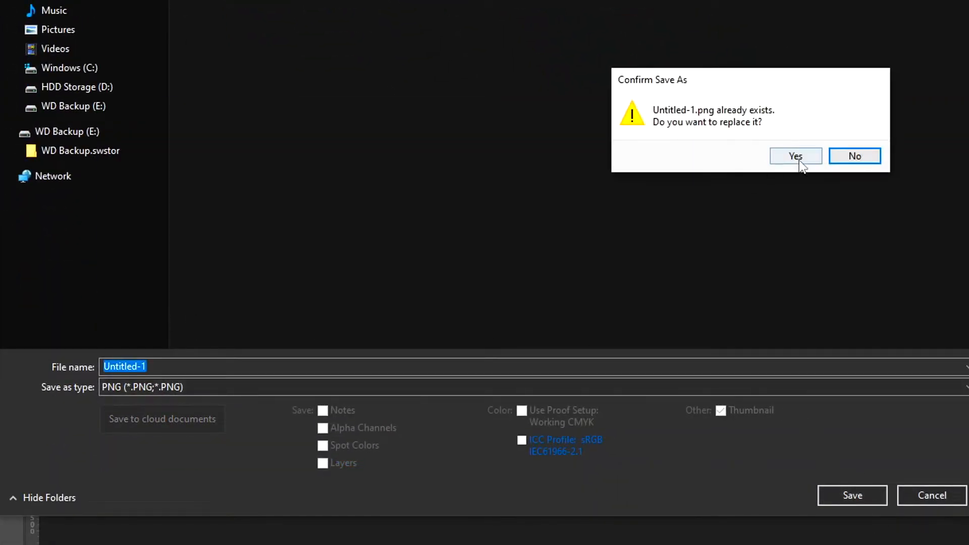
click(795, 156)
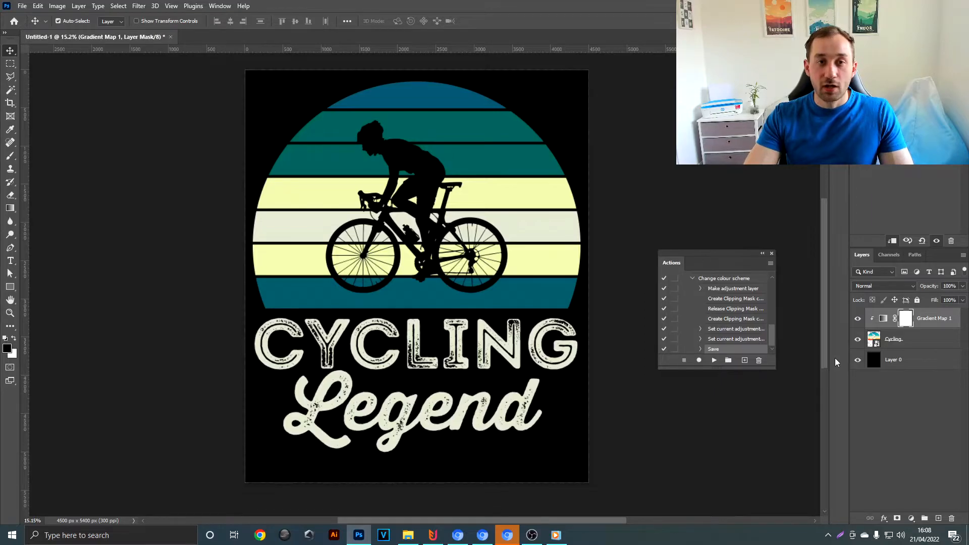
Batch-run Change colour scheme from Demo 2\Original into the Recoloured folder
click(22, 6)
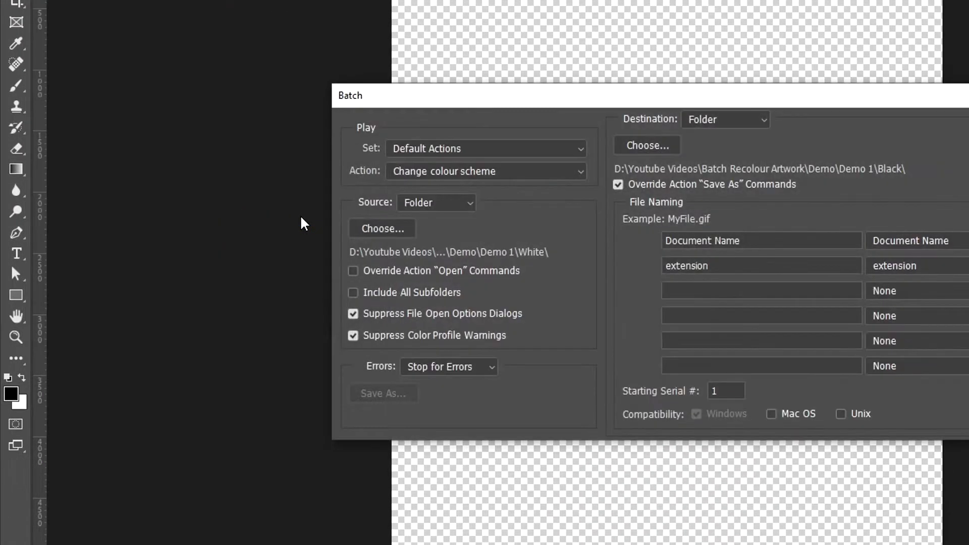
click(485, 171)
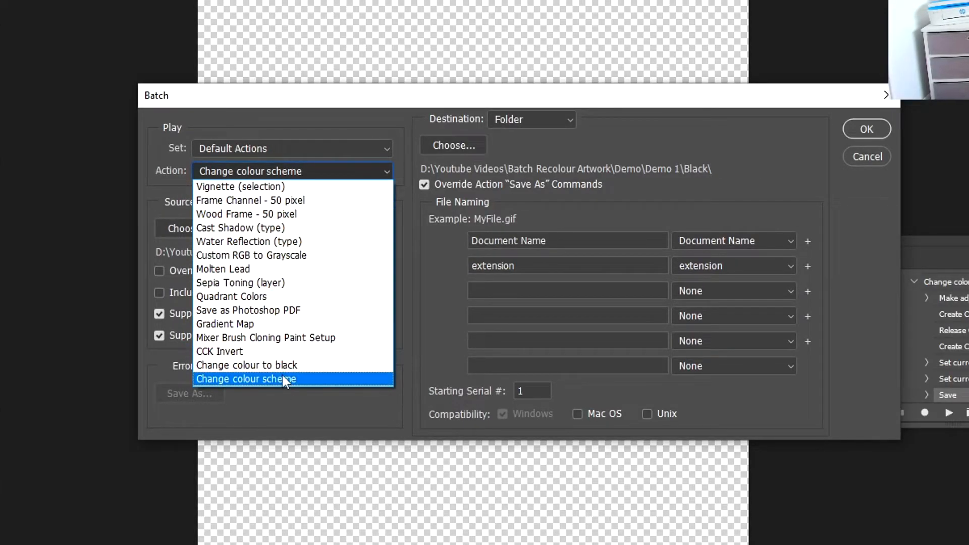
click(283, 379)
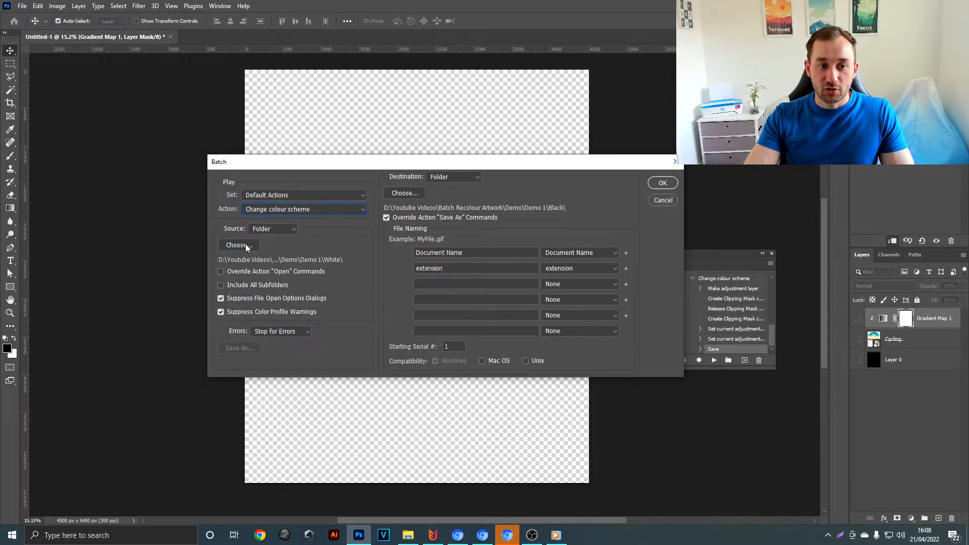
click(238, 245)
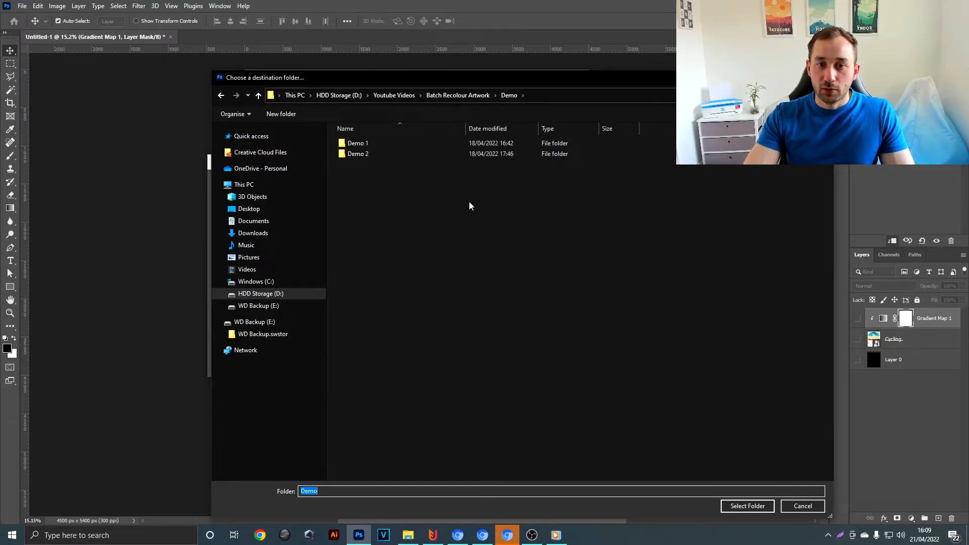
click(747, 506)
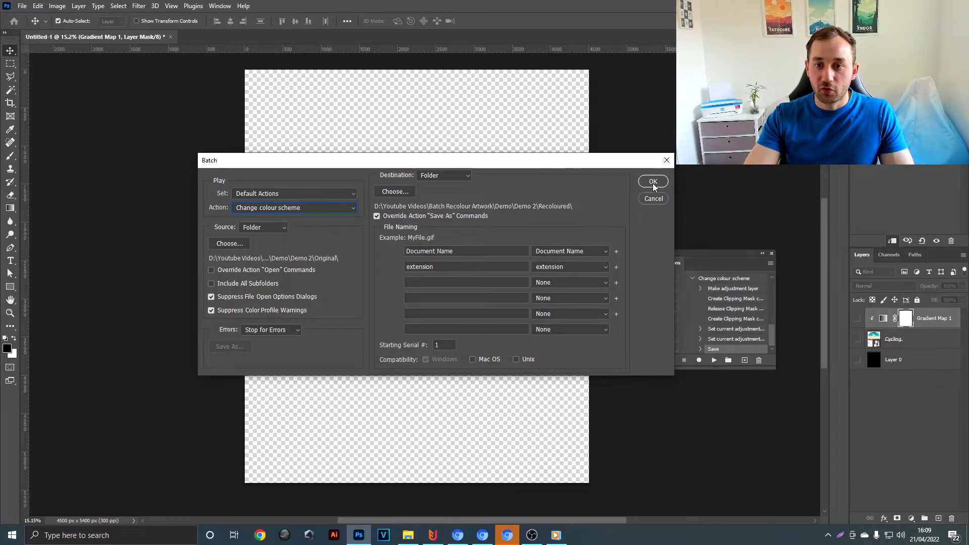
click(653, 181)
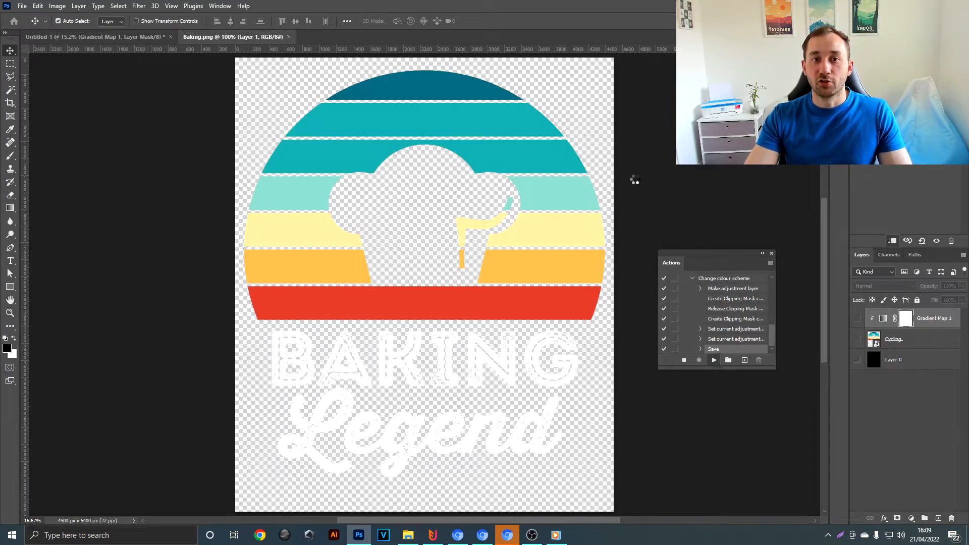
Preview the recoloured Baking and Fishing designs from the Recoloured folder in Photos
click(407, 535)
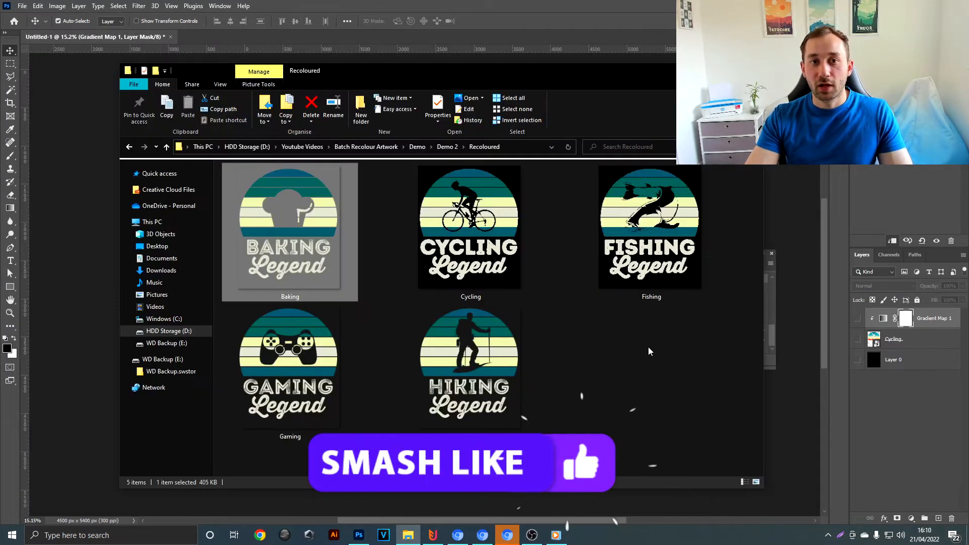
double_click(289, 227)
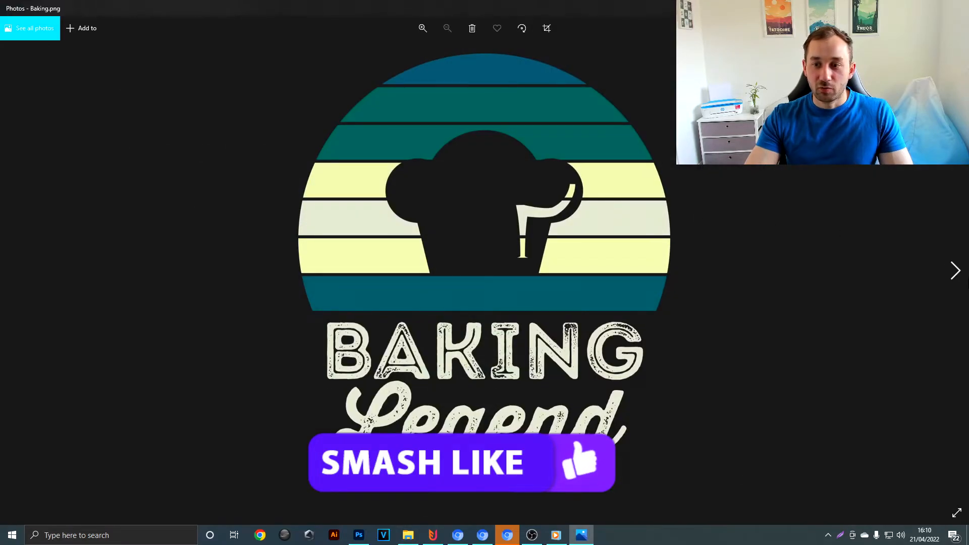
click(954, 270)
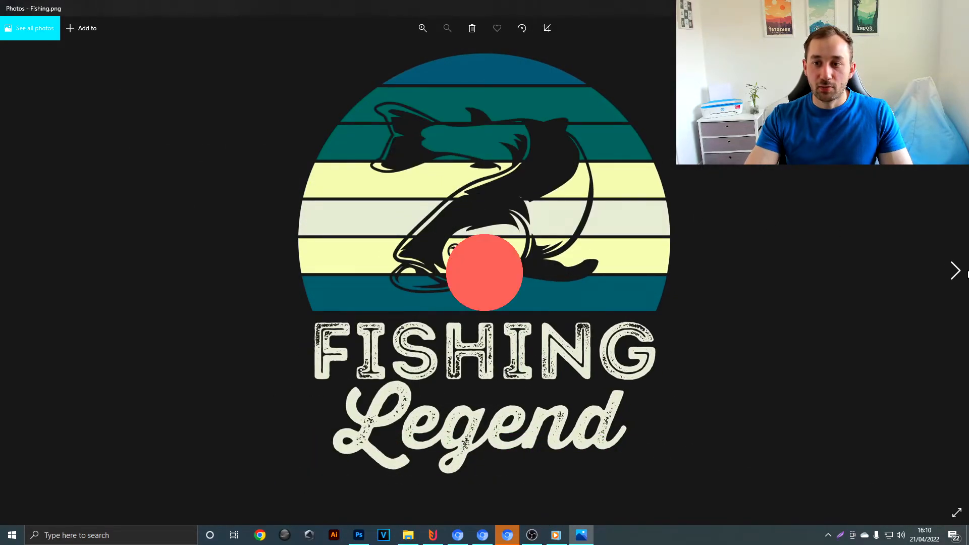